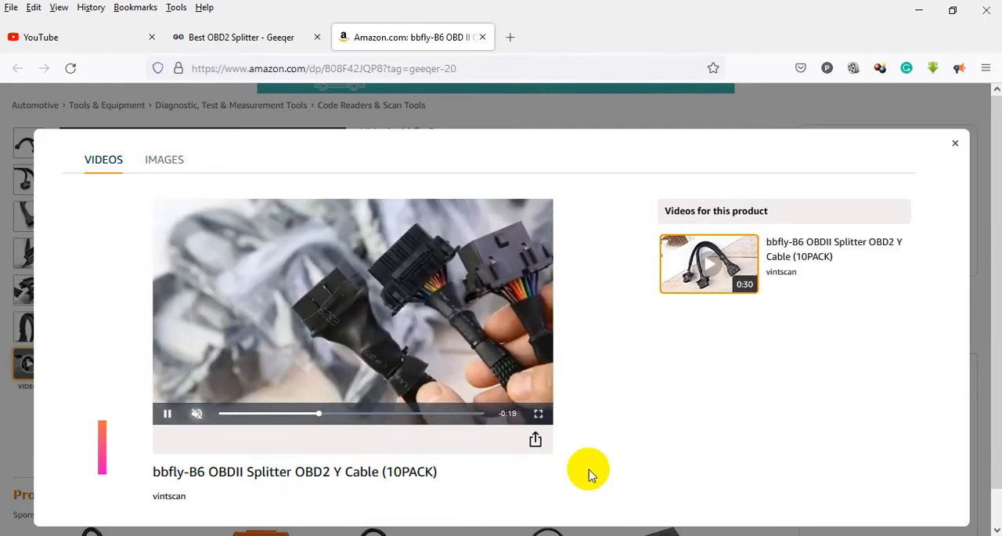
pyautogui.moveTo(614, 453)
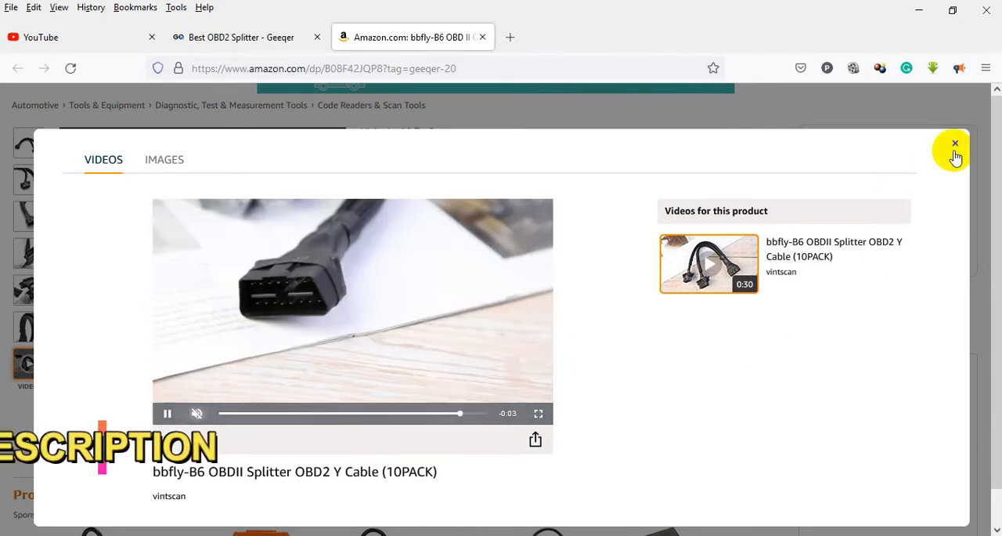
# Close the bbfly-B6 video popup and show the 4.6-star rating histogram
pyautogui.click(956, 144)
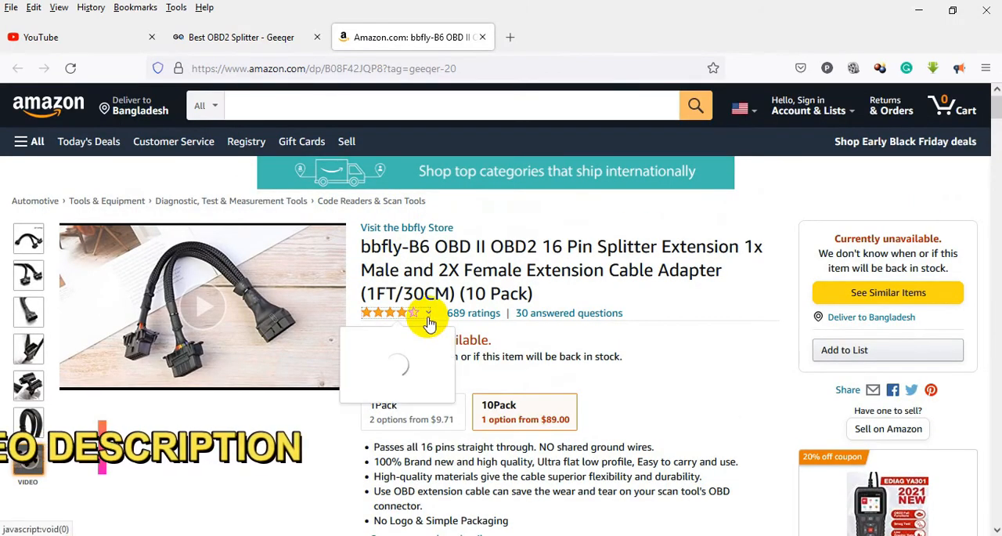
pyautogui.click(429, 313)
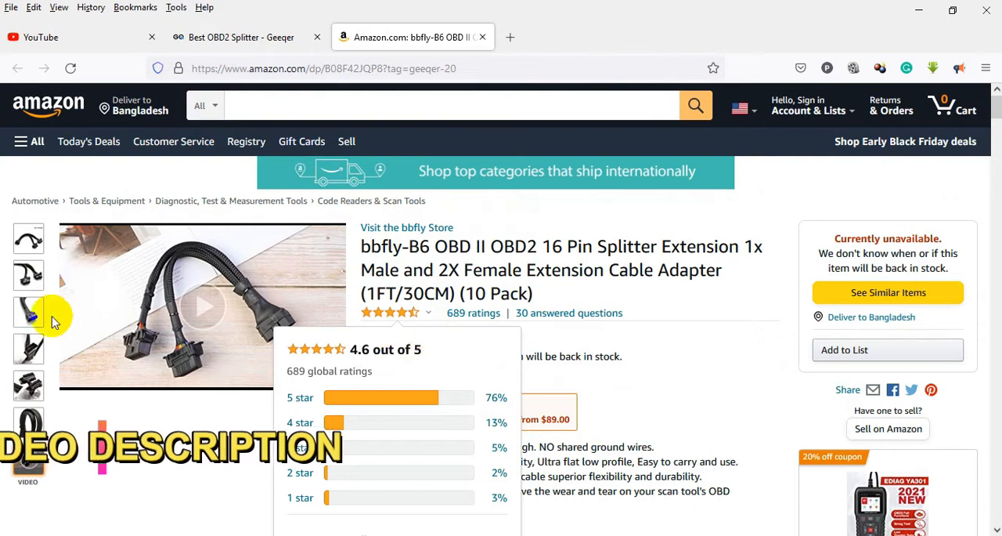
pyautogui.click(28, 312)
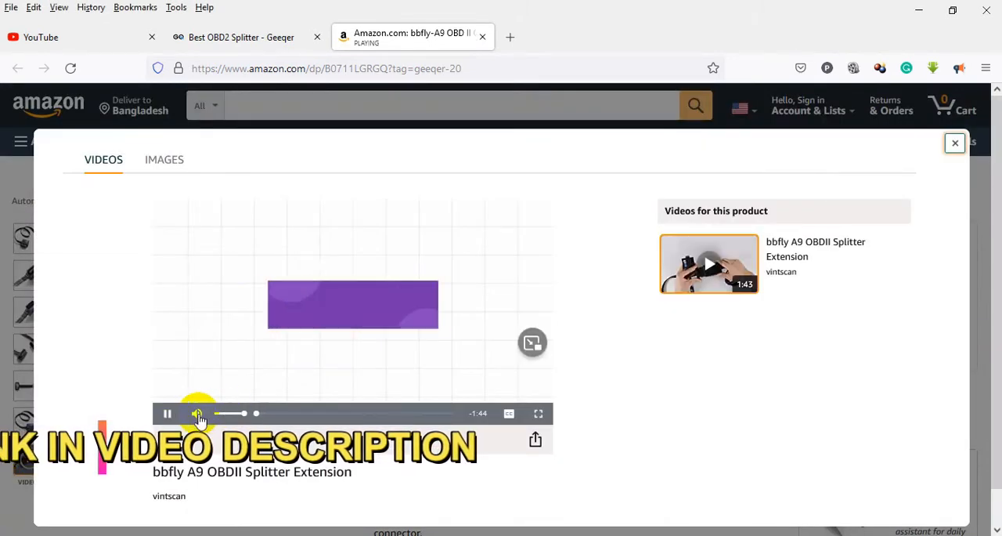
# Watch the bbfly A9 splitter video with sound turned on, then close it
pyautogui.click(198, 413)
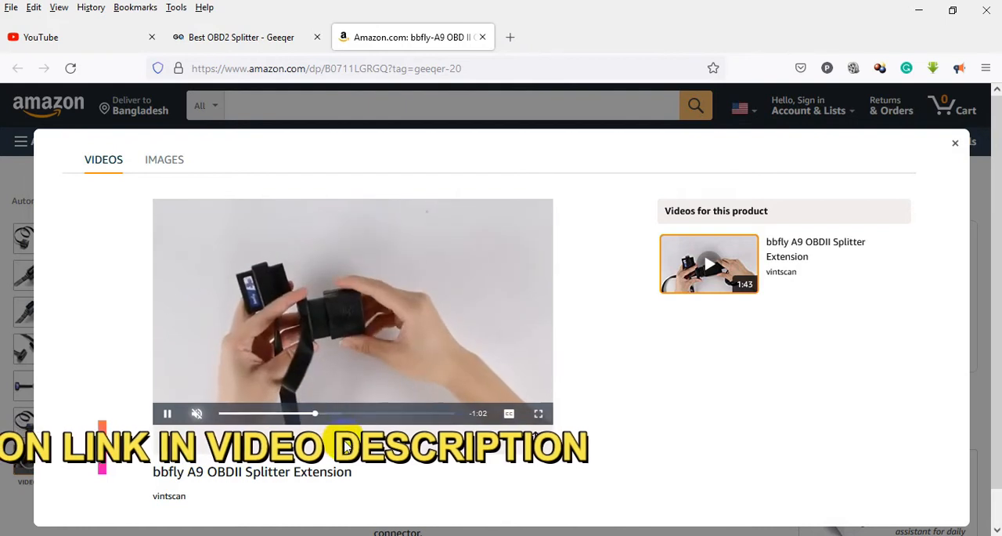
pyautogui.click(339, 414)
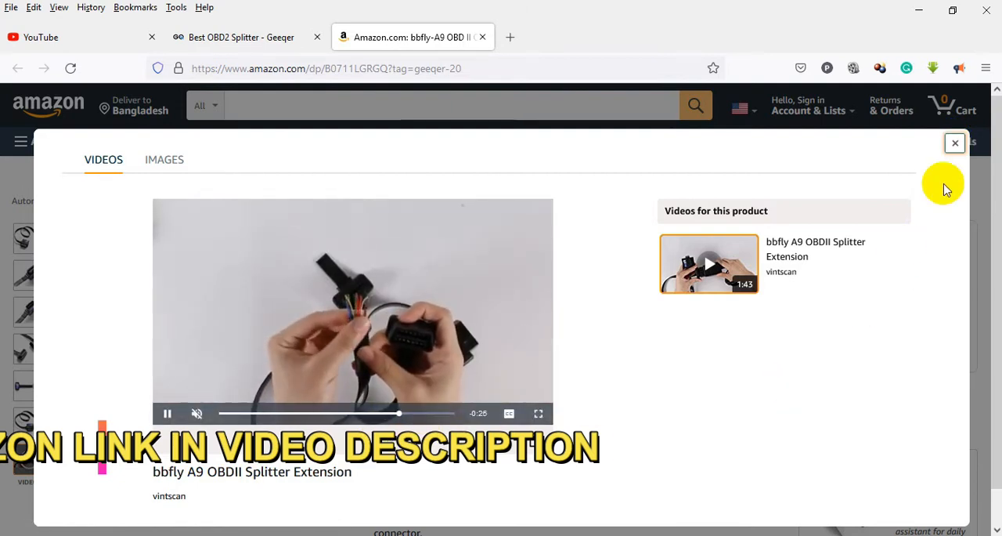
pyautogui.click(956, 142)
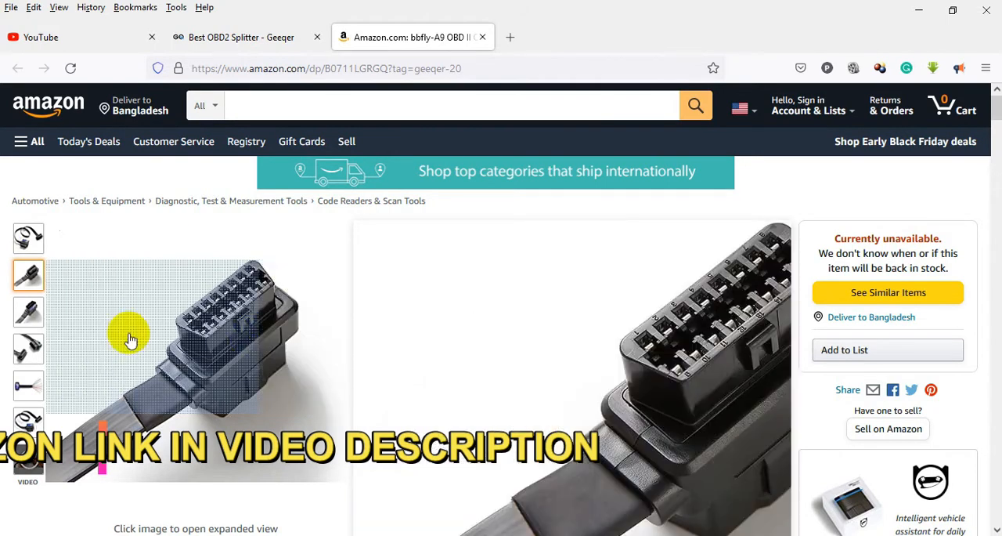
# Switch the main image through the bbfly A9 product photo thumbnails
pyautogui.click(28, 310)
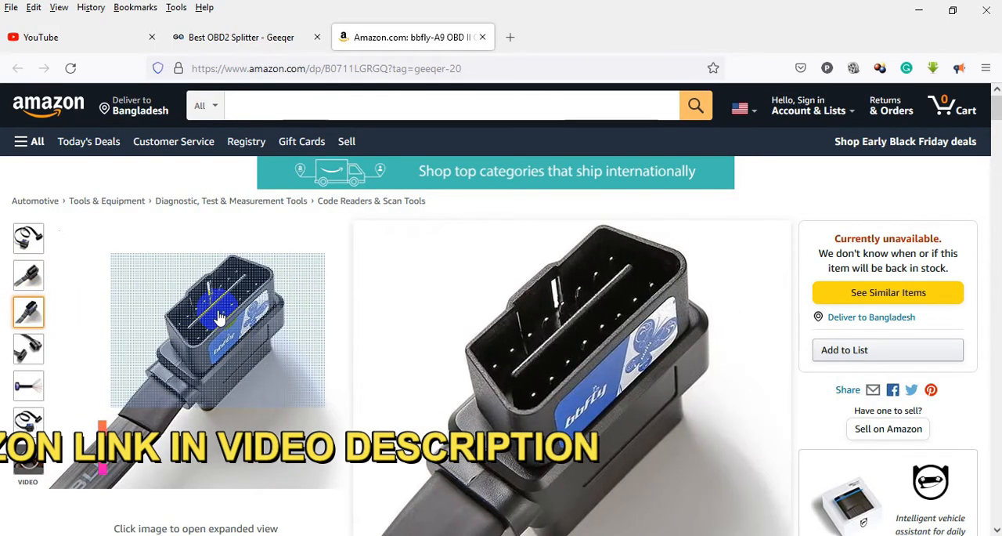
pyautogui.click(28, 386)
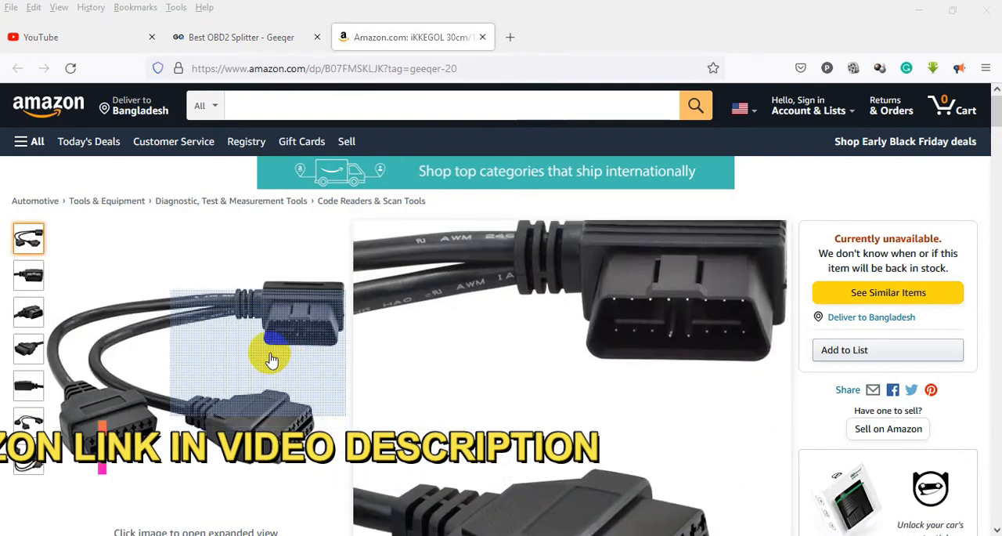
# Enlarge the iKKEGOL splitter gallery and view the second through last product photos
pyautogui.click(273, 360)
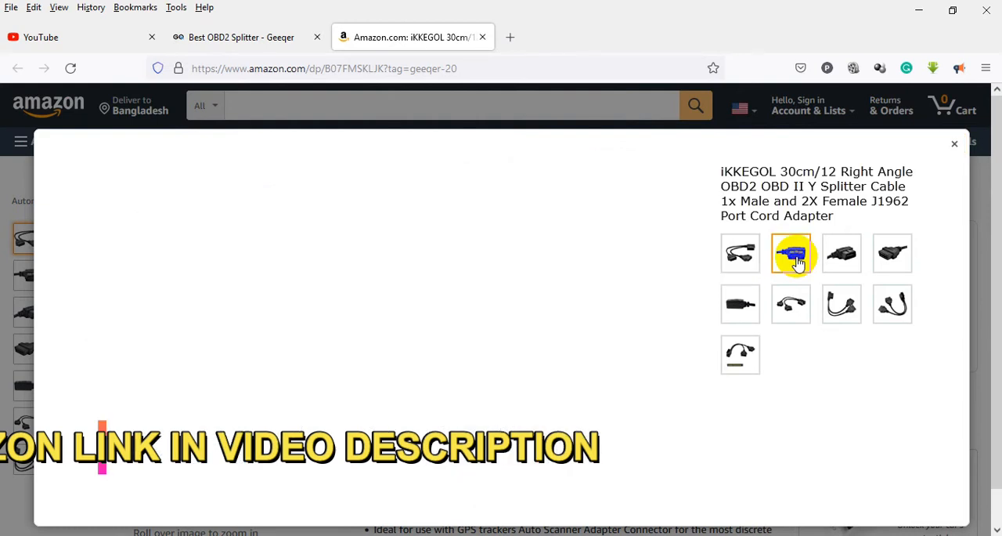
pyautogui.click(791, 252)
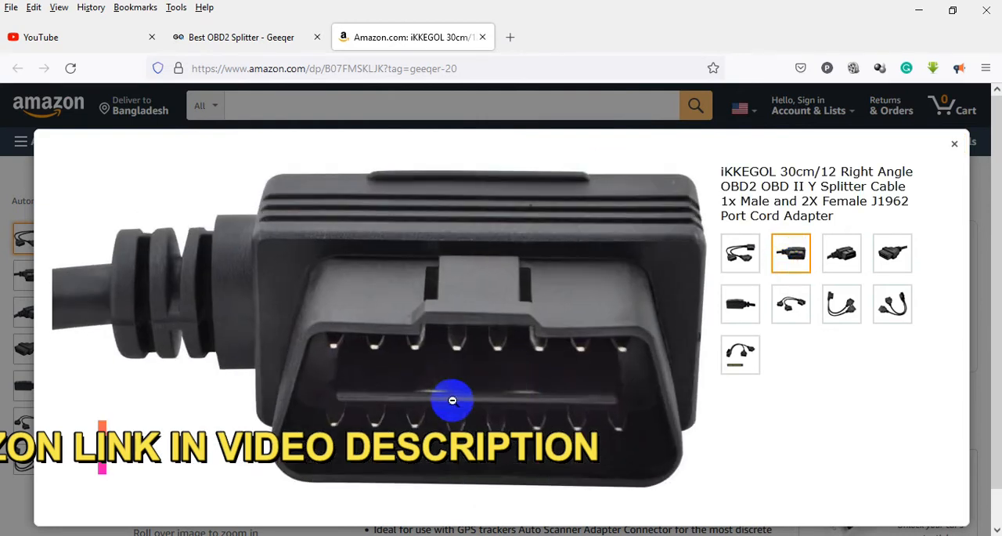
pyautogui.click(841, 254)
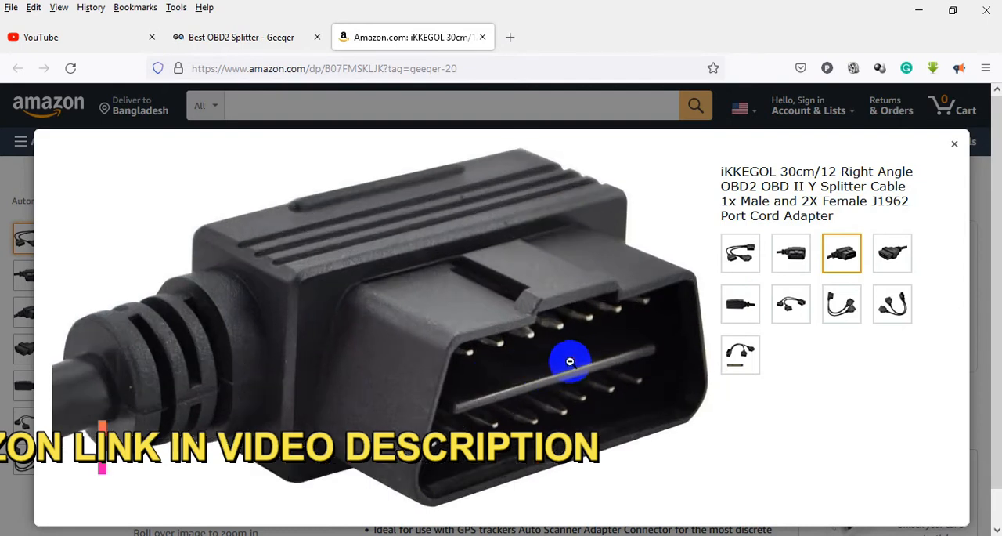
pyautogui.click(893, 252)
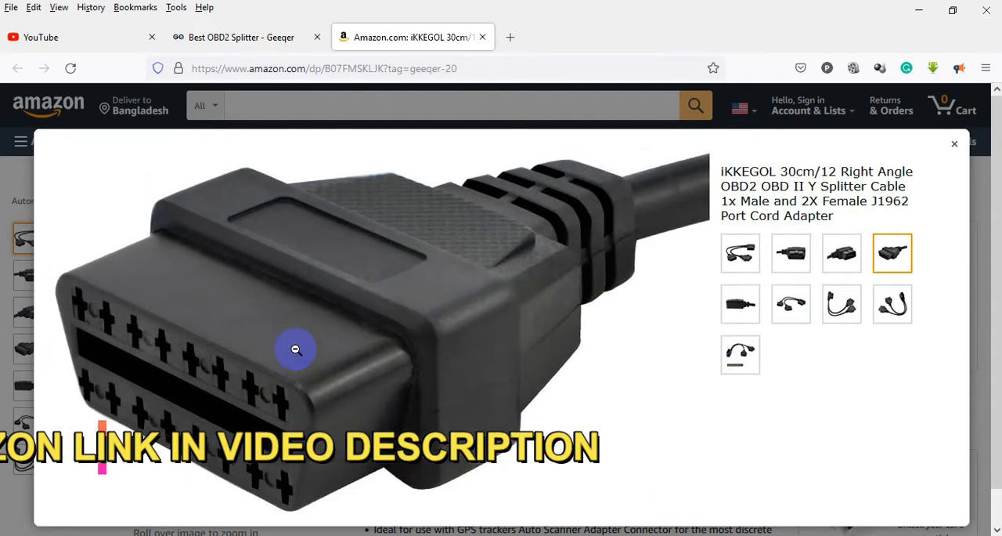
pyautogui.click(740, 354)
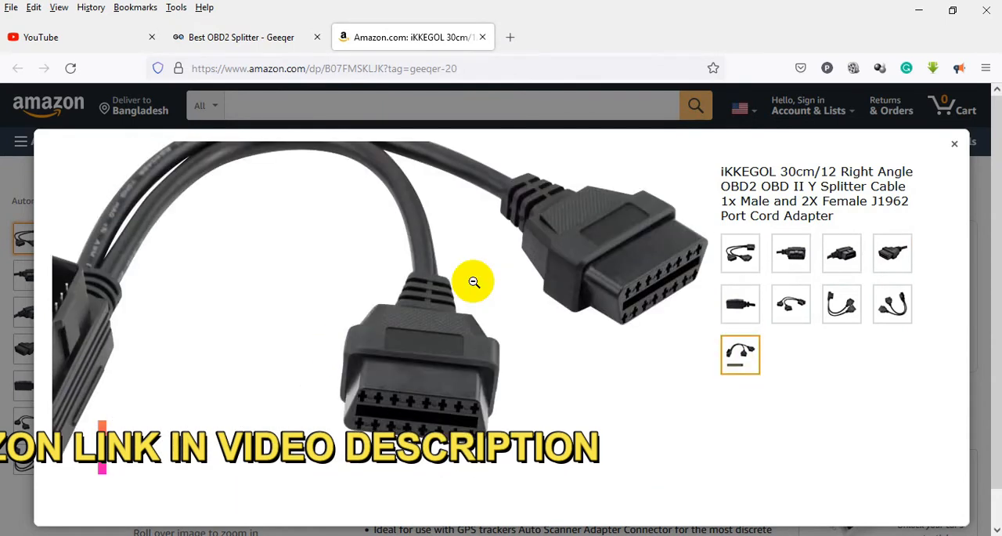
# View the remaining cable and Y-split photos up close, close the gallery and return to the page
pyautogui.click(841, 304)
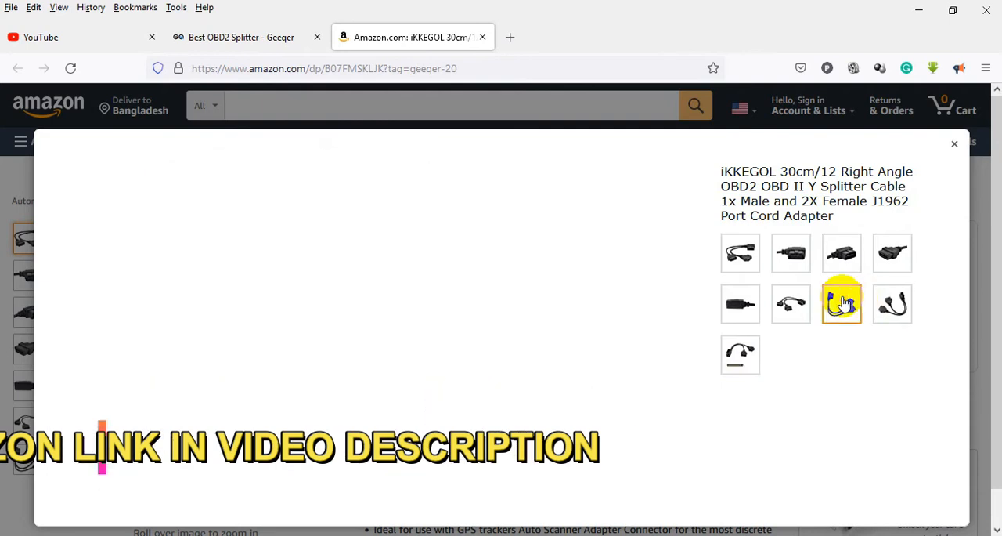
pyautogui.click(841, 304)
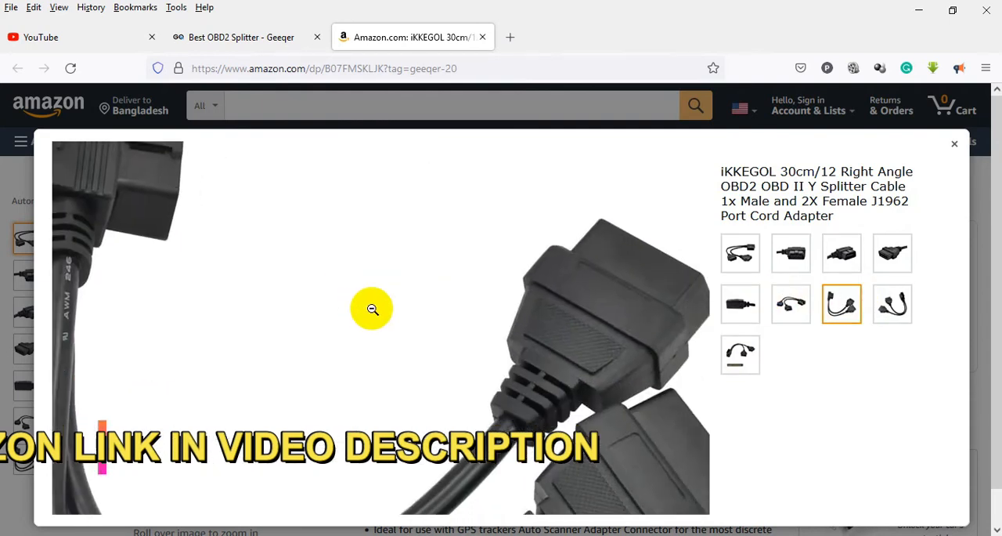
pyautogui.click(892, 304)
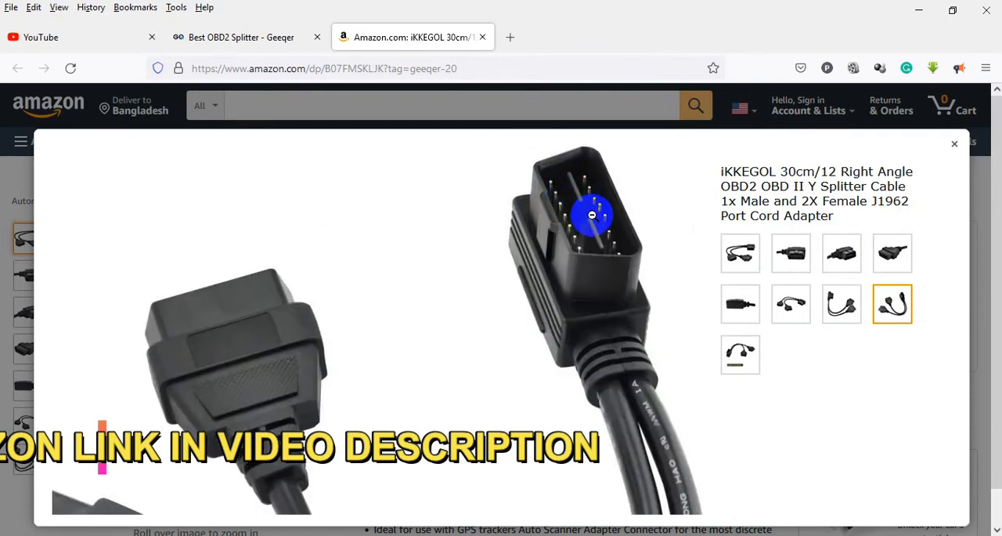
pyautogui.click(740, 354)
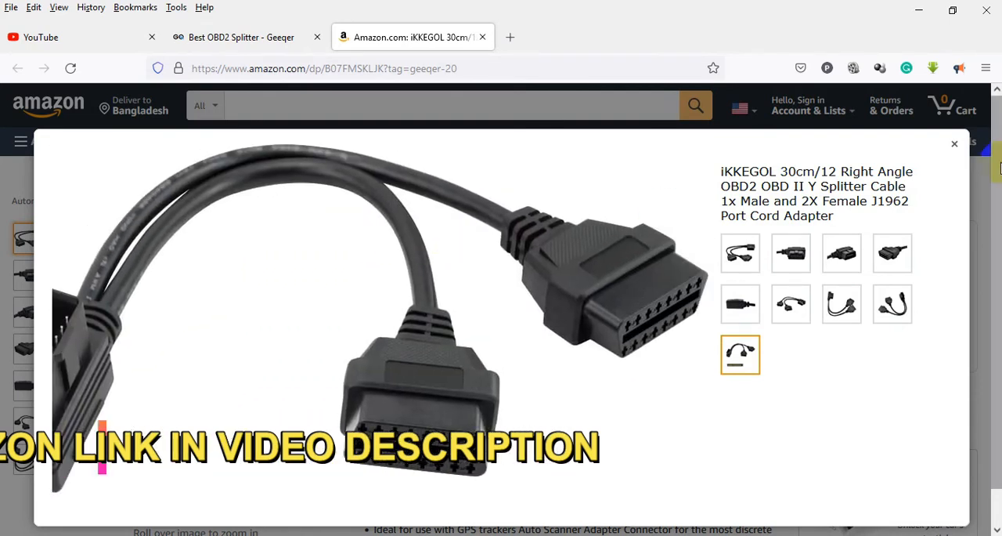
pyautogui.click(954, 144)
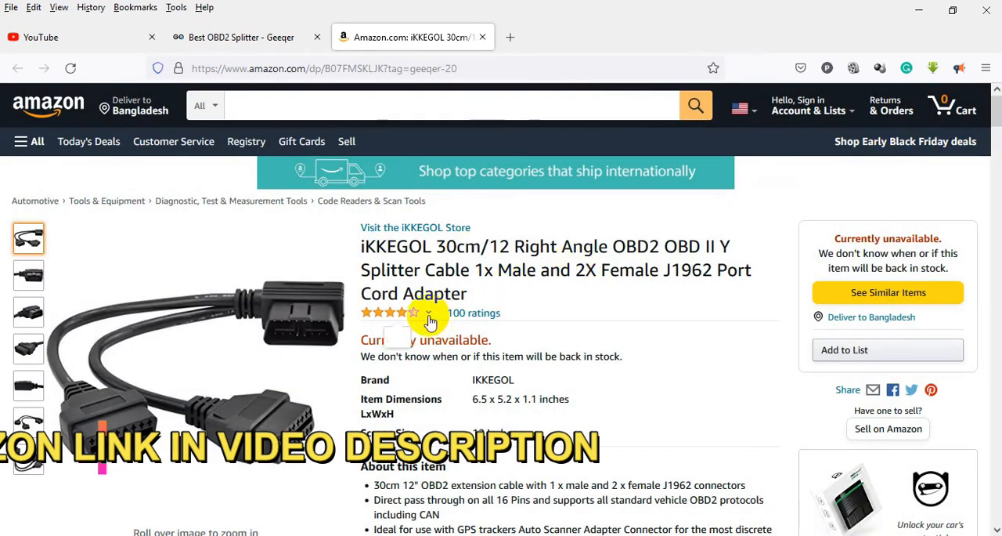
pyautogui.click(430, 313)
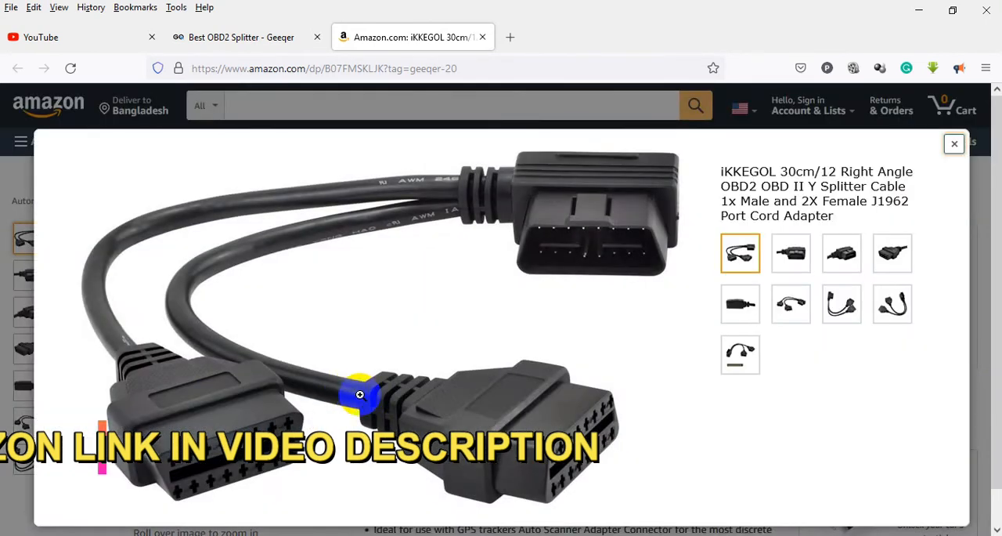
pyautogui.moveTo(940, 154)
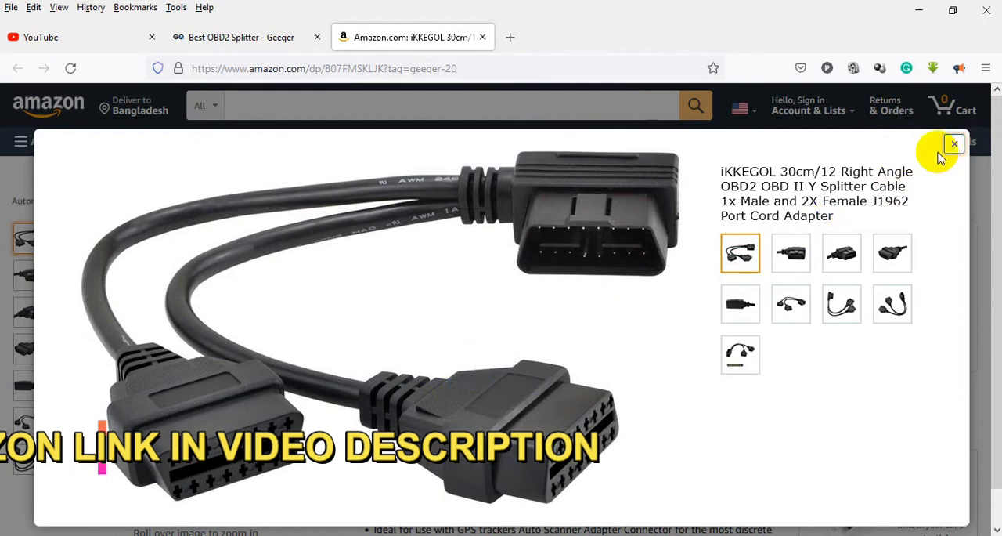
pyautogui.moveTo(166, 322)
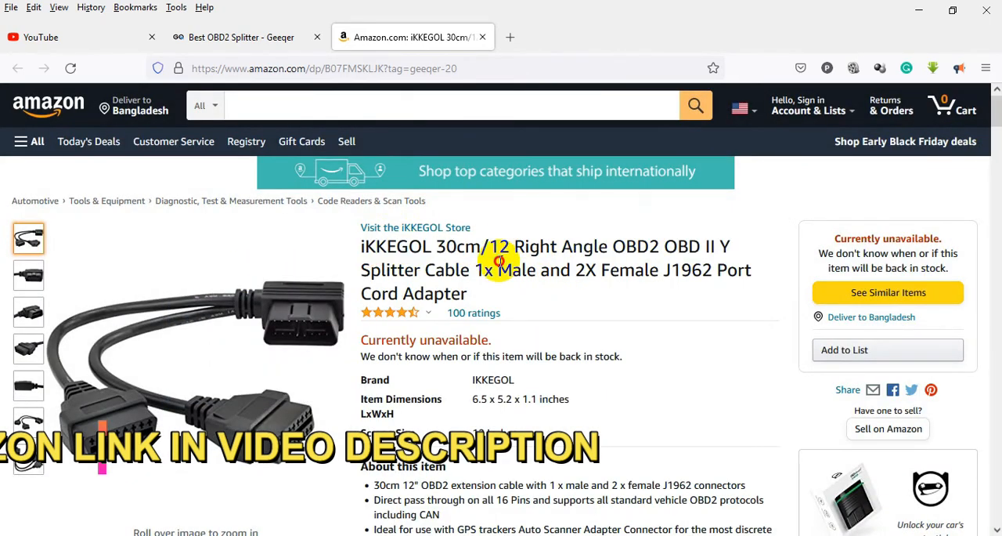
pyautogui.scroll(-3)
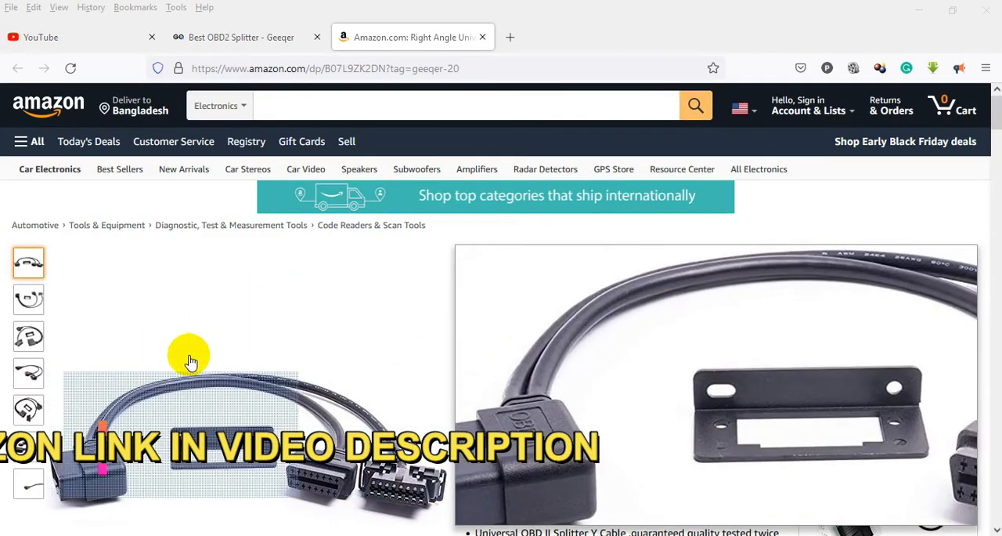
pyautogui.moveTo(316, 379)
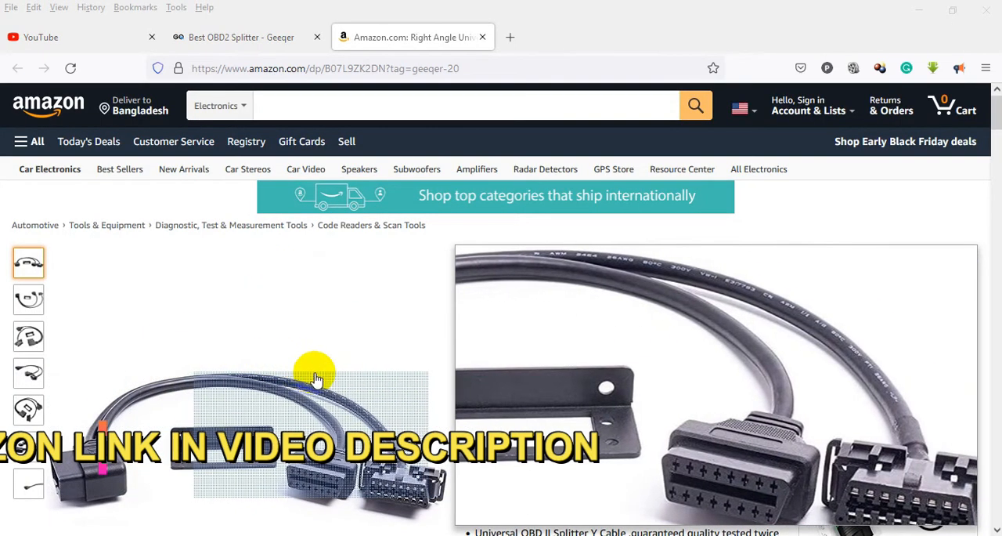
# Enlarge the Right Angle splitter gallery and view the bracket and first four photos
pyautogui.click(313, 376)
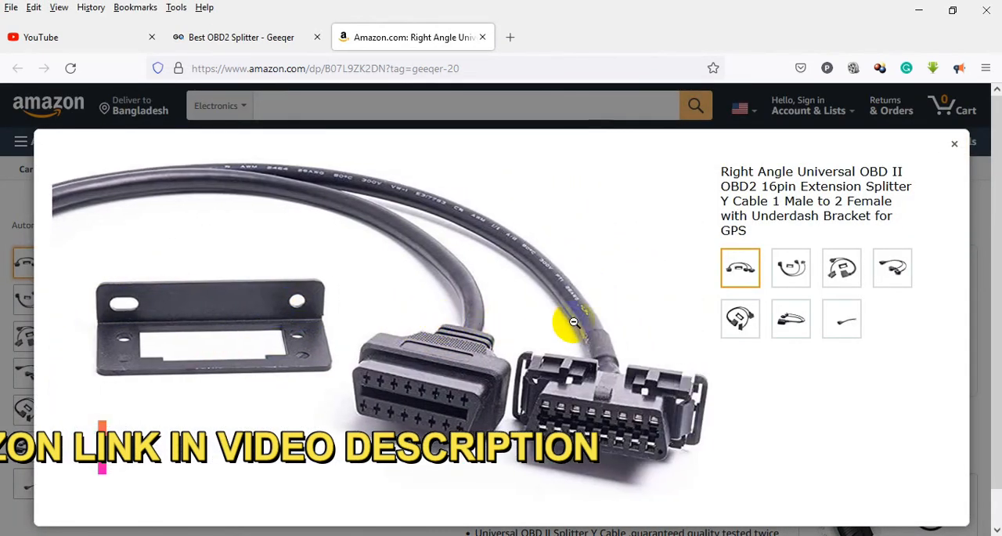
pyautogui.click(791, 266)
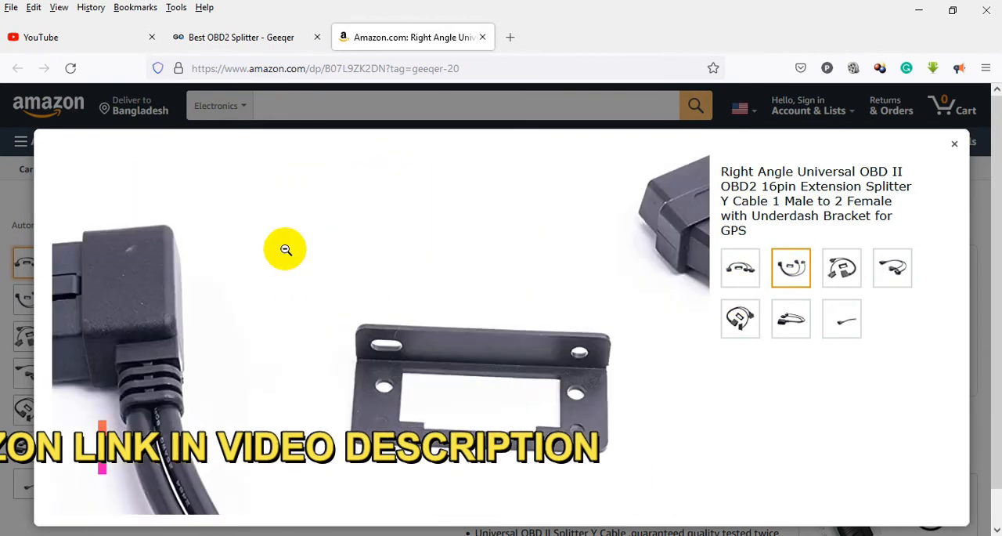
pyautogui.click(791, 266)
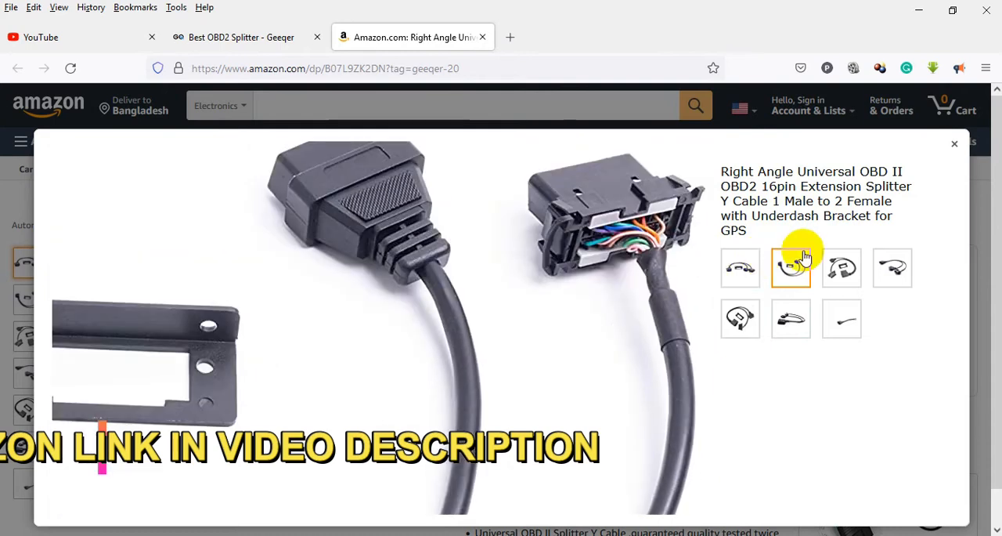
pyautogui.click(843, 266)
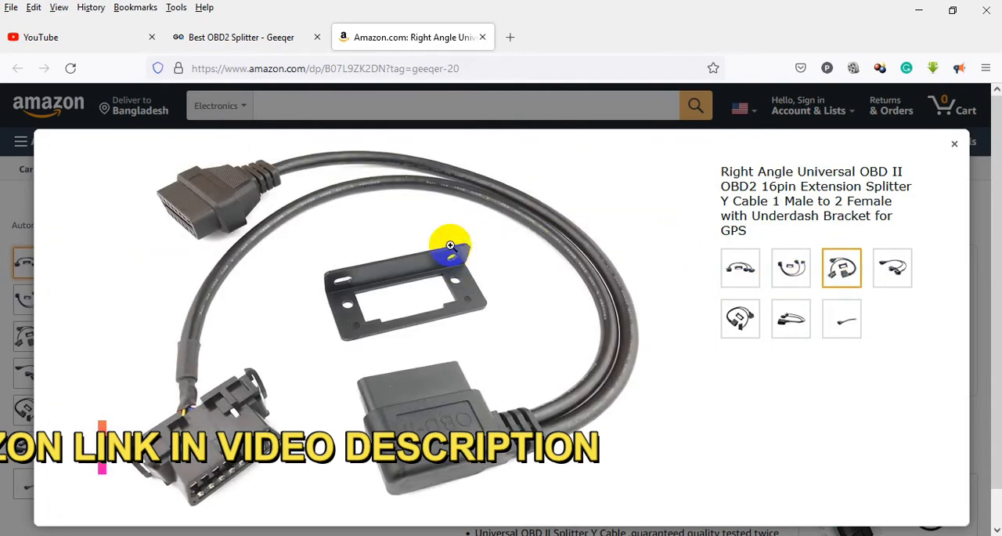
pyautogui.click(893, 267)
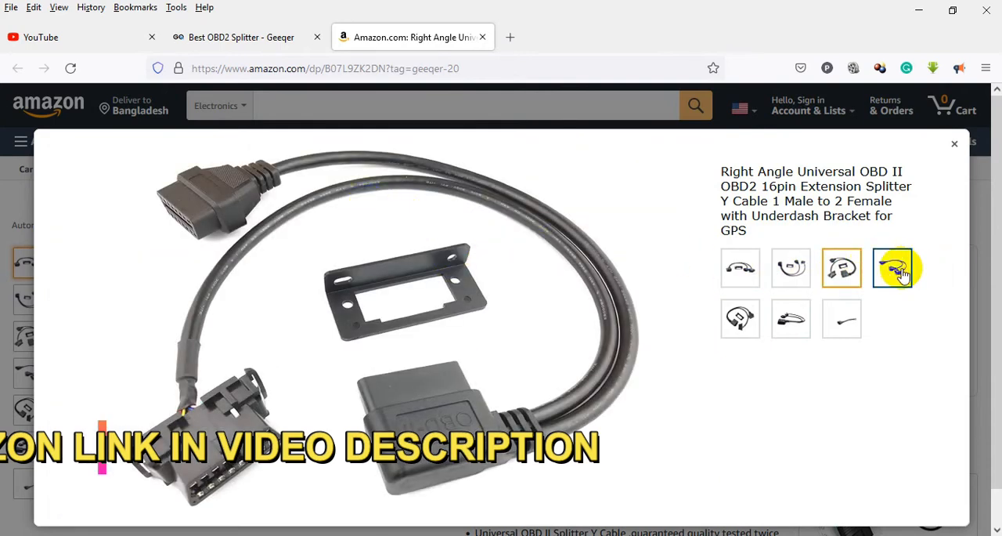
pyautogui.click(893, 266)
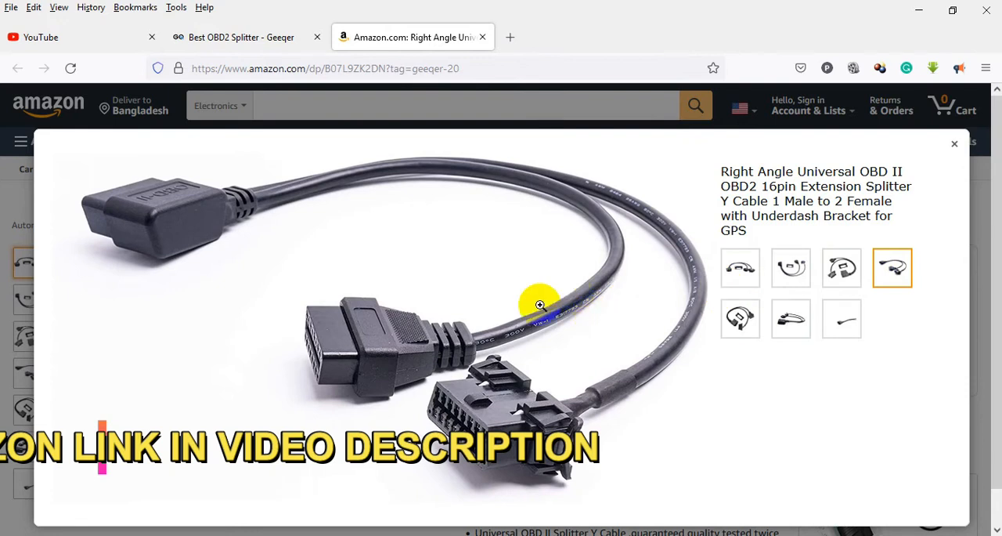
# View the fifth through last cable photos with zoom, then close the viewer
pyautogui.click(739, 318)
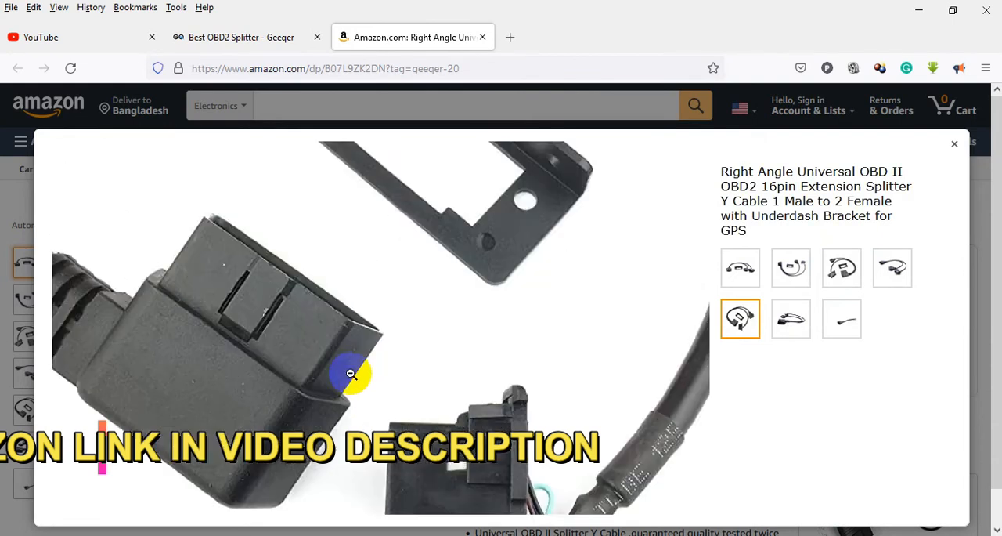
pyautogui.click(791, 318)
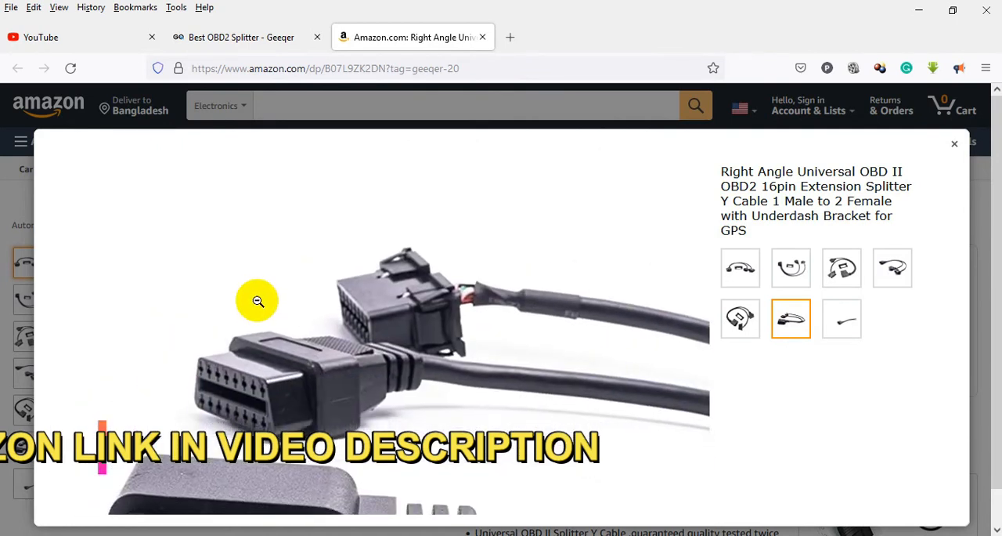
pyautogui.click(843, 318)
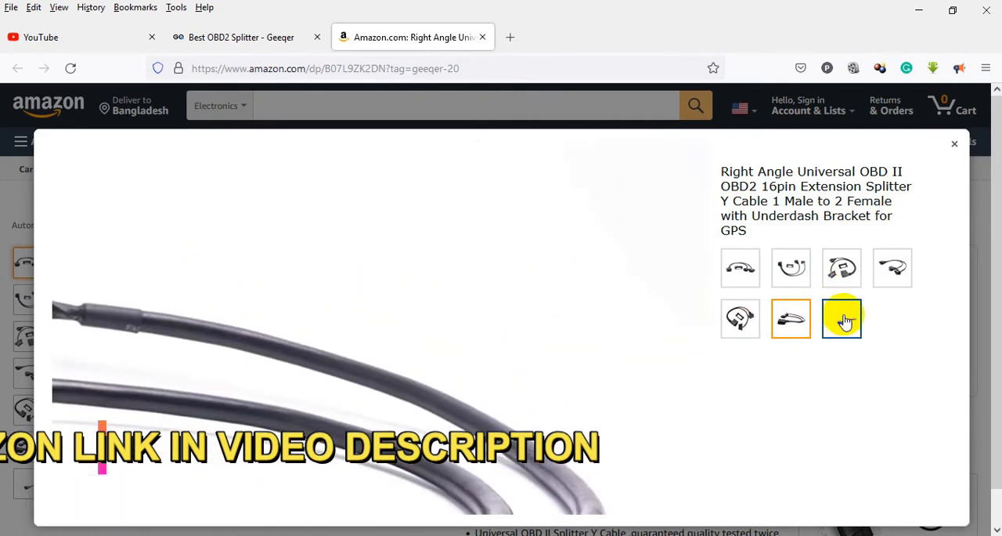
pyautogui.click(843, 318)
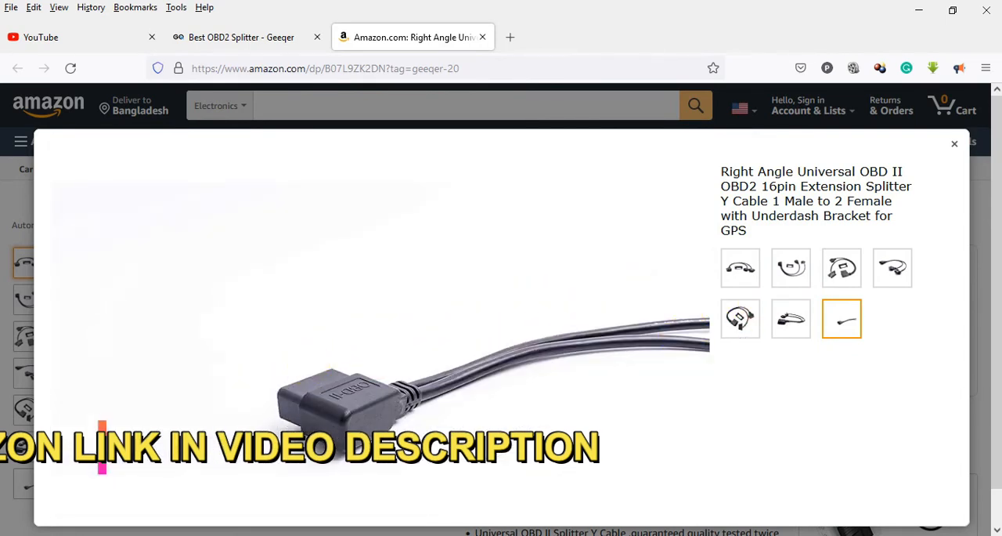
pyautogui.click(956, 144)
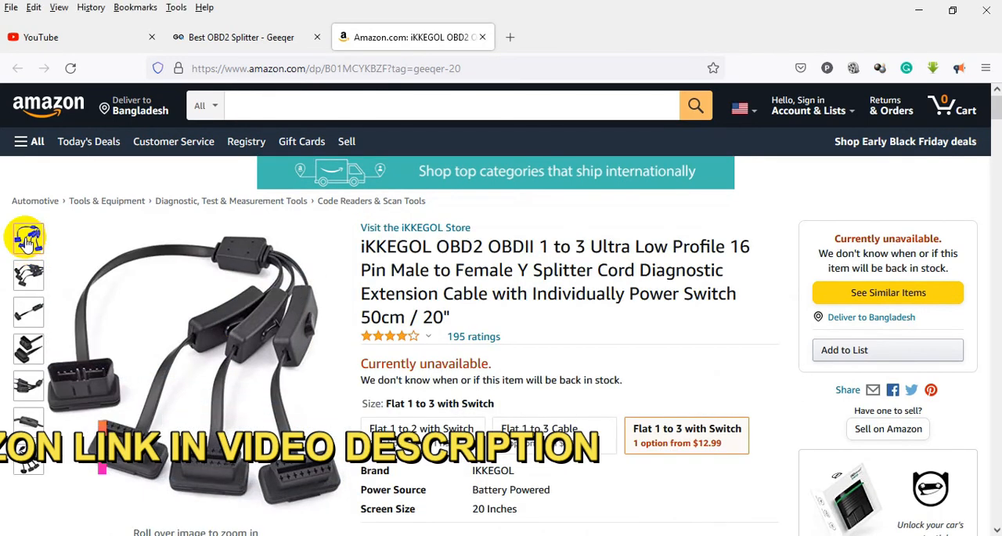
pyautogui.click(29, 274)
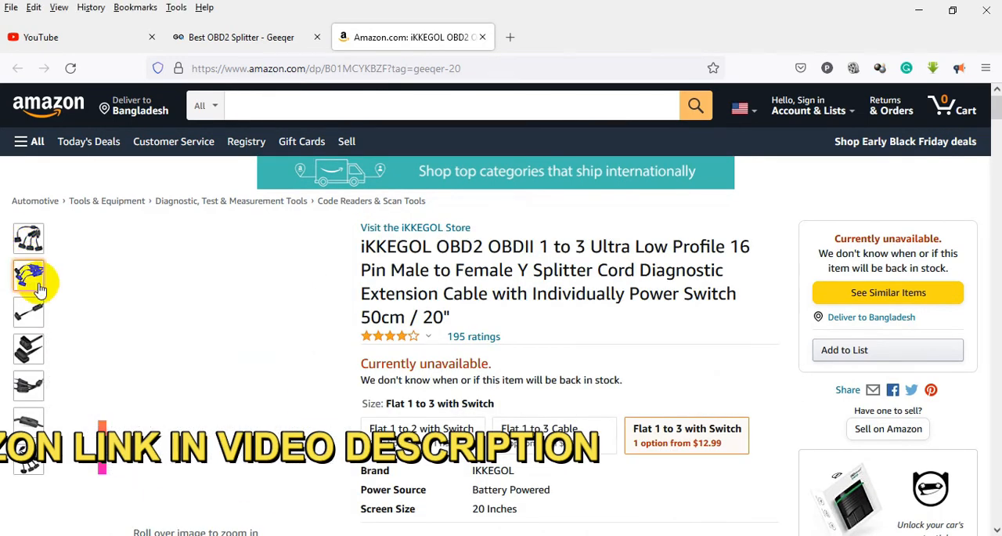
pyautogui.click(28, 274)
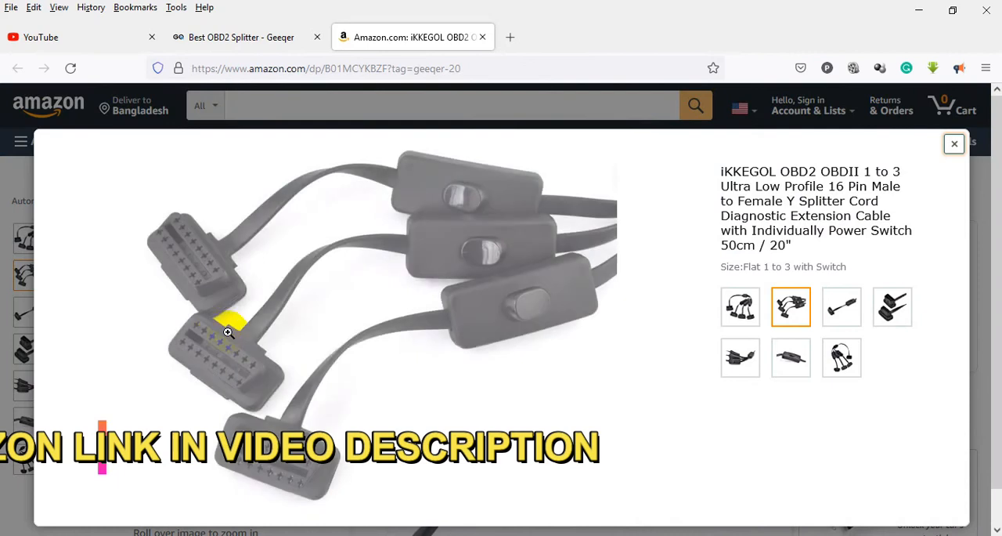
pyautogui.click(739, 307)
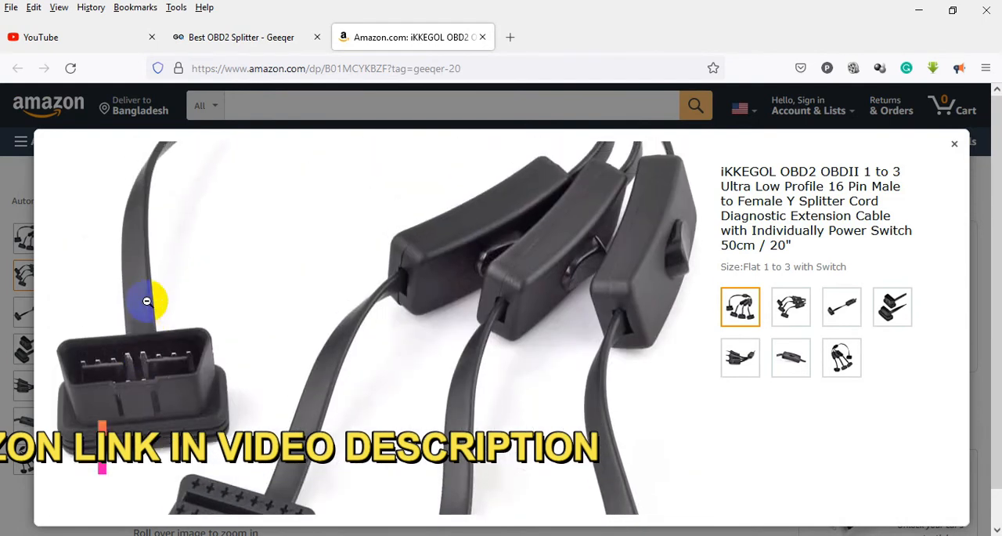
pyautogui.click(791, 307)
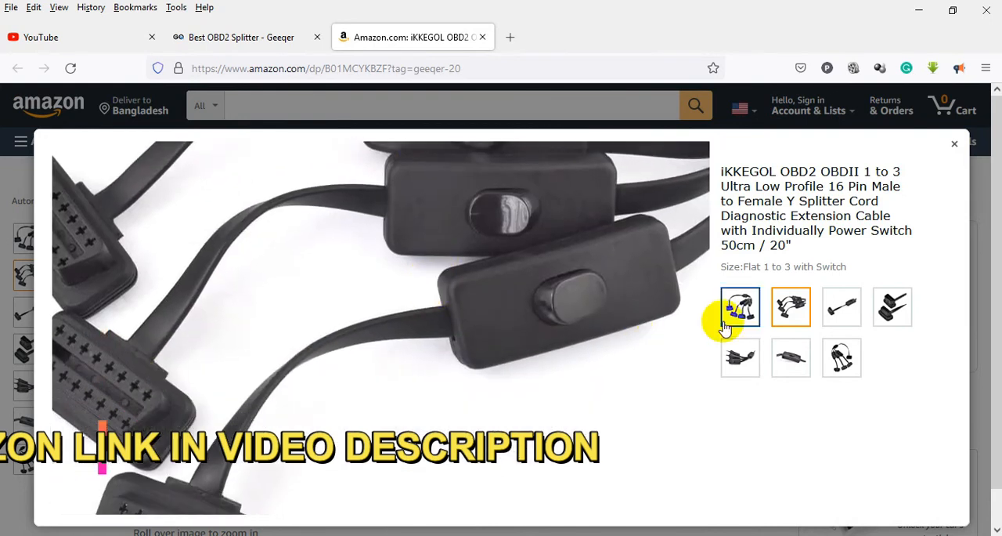
pyautogui.click(842, 307)
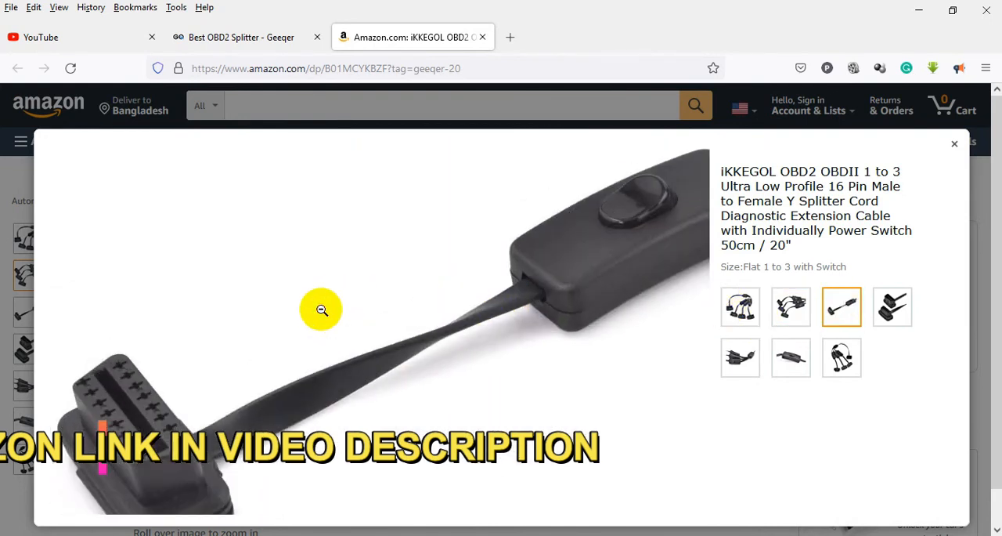
pyautogui.click(892, 307)
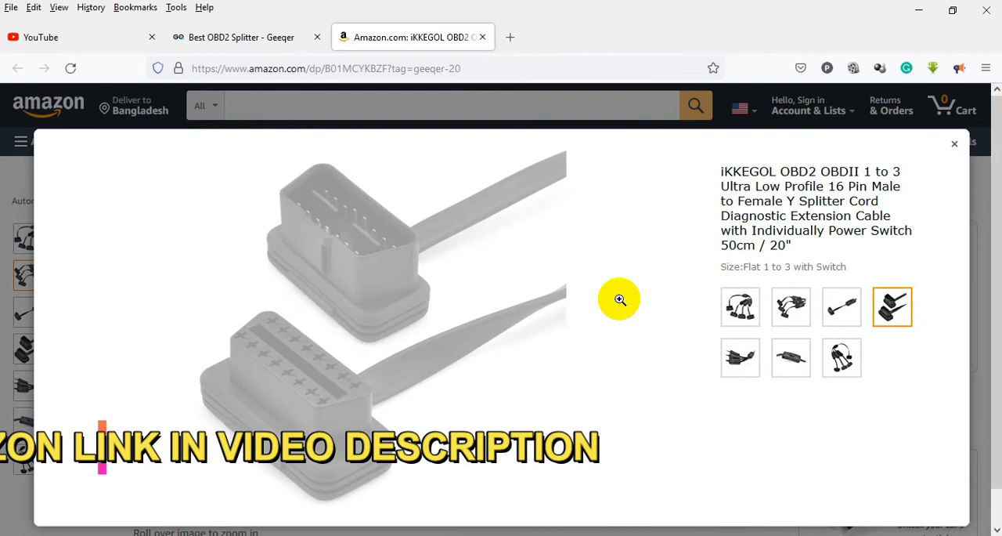
pyautogui.click(739, 357)
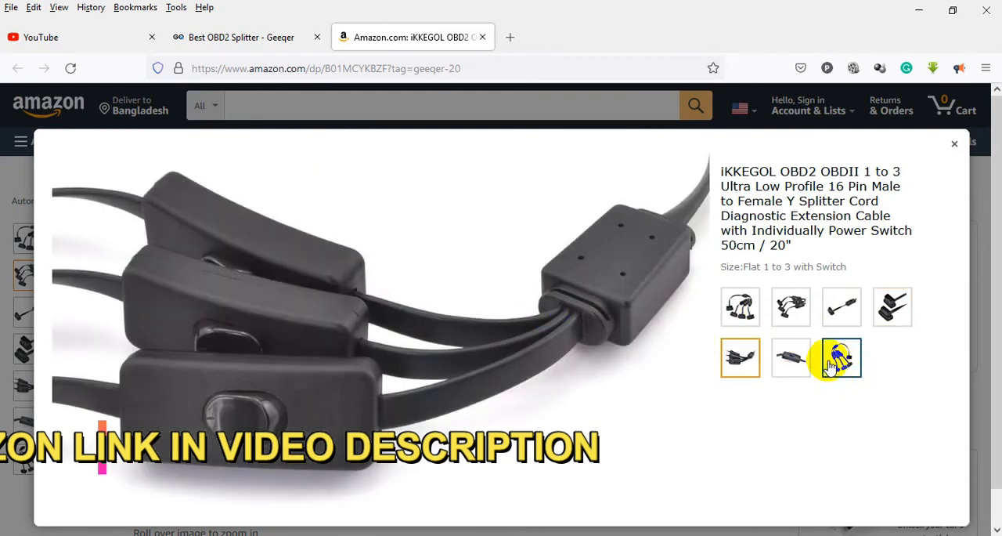
pyautogui.click(843, 357)
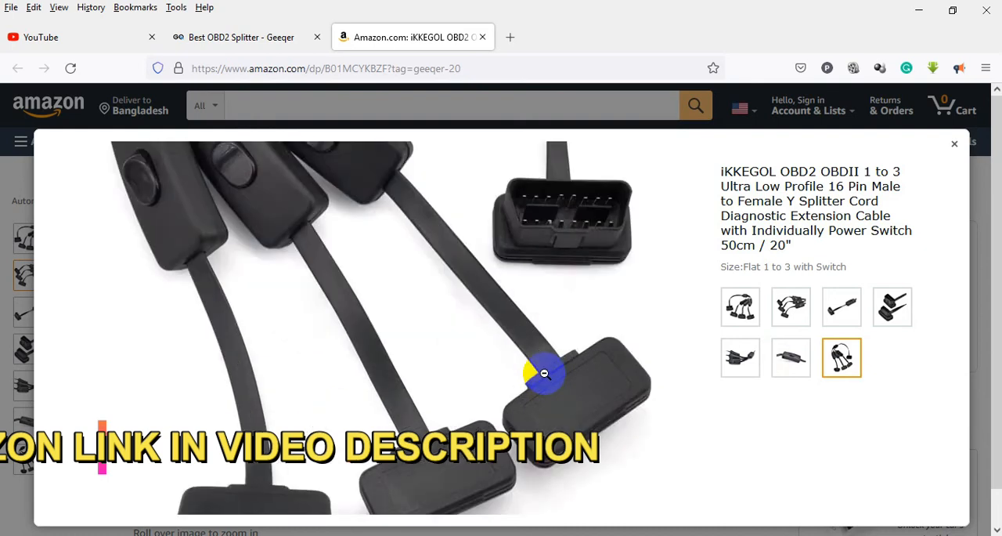
pyautogui.moveTo(297, 333)
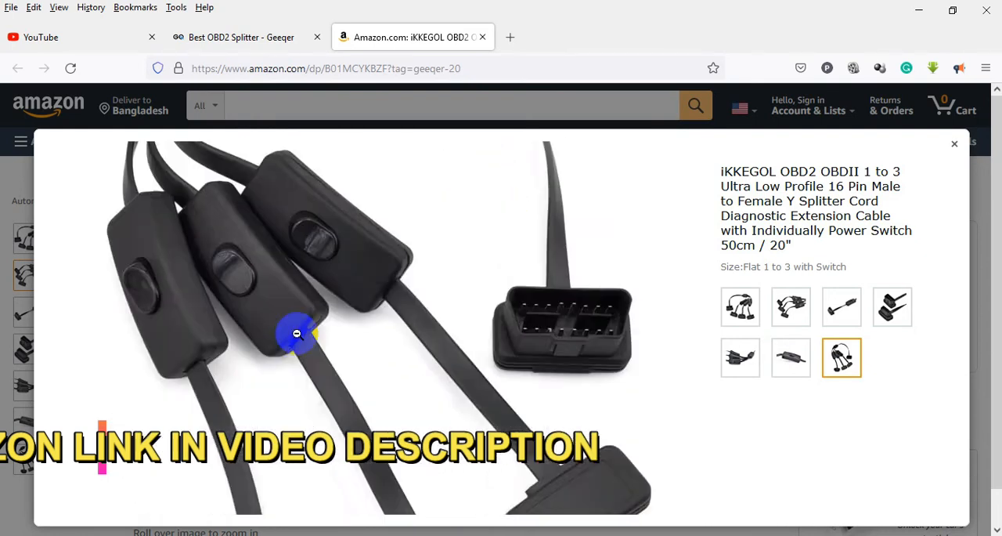
pyautogui.click(791, 357)
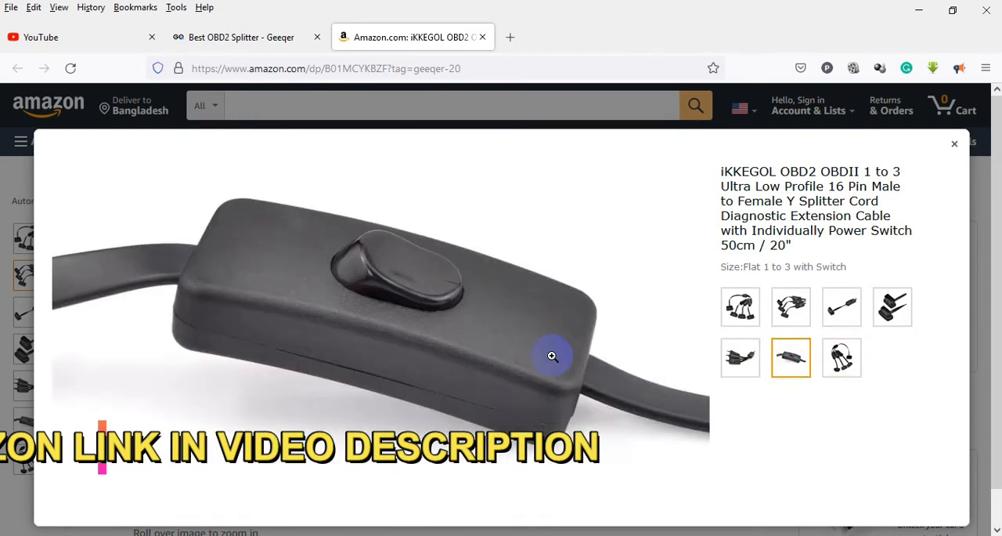
pyautogui.moveTo(596, 379)
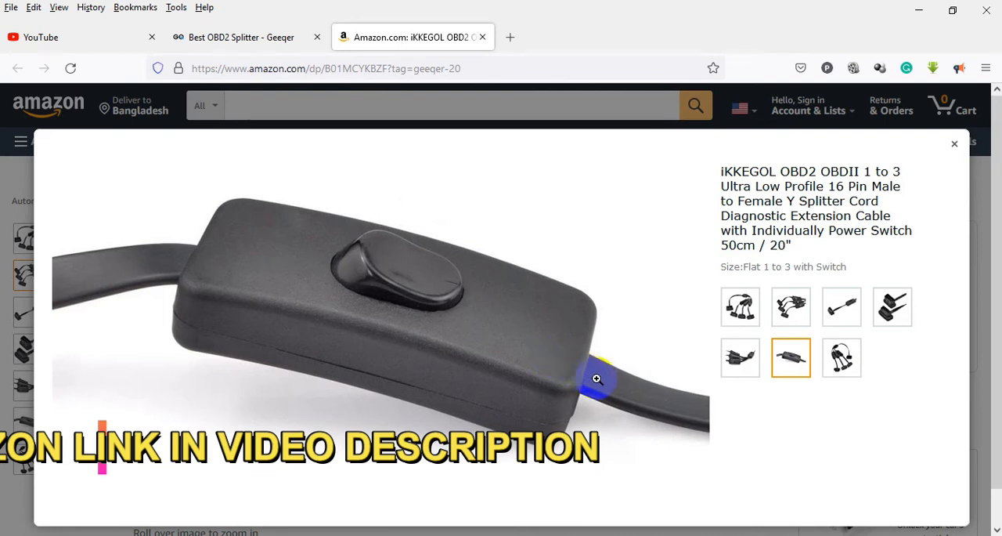
pyautogui.click(841, 357)
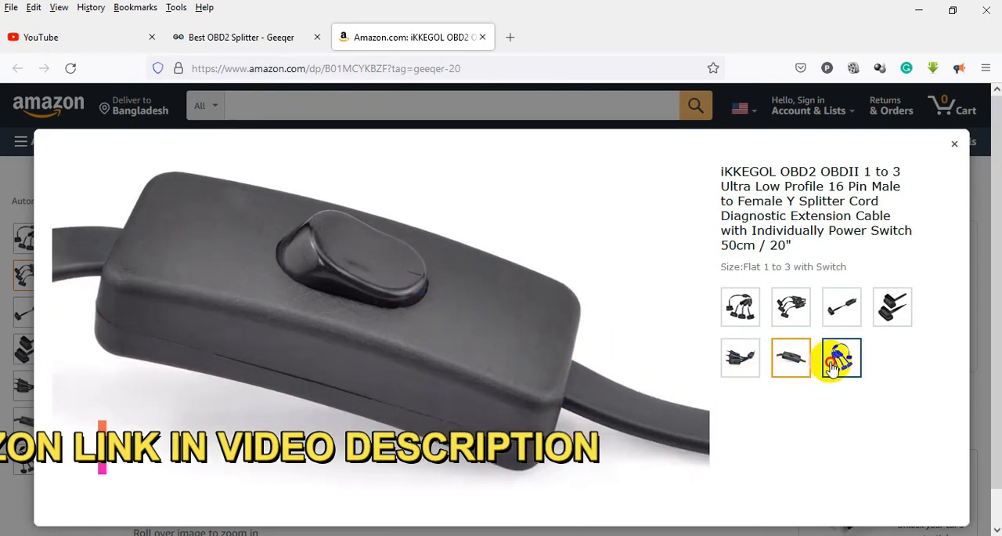
pyautogui.click(841, 357)
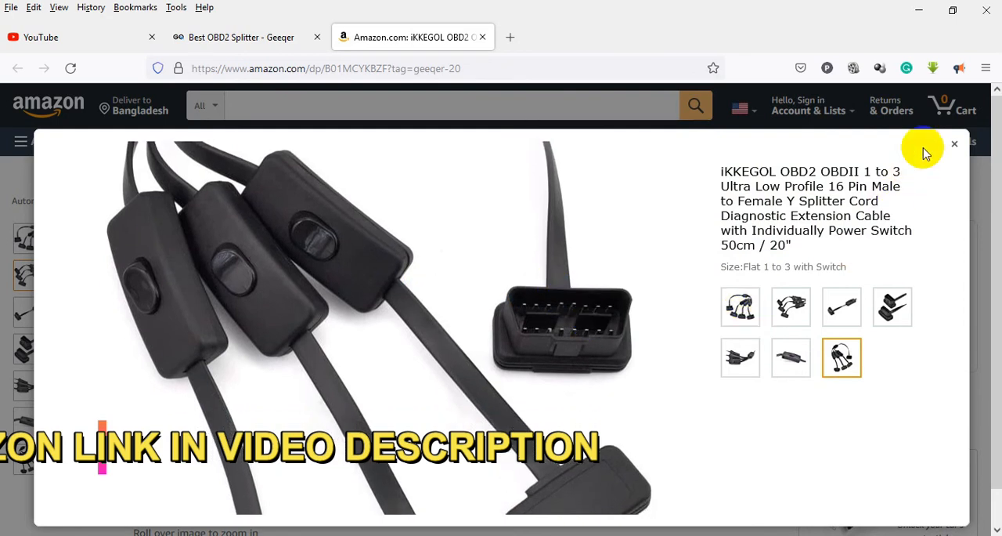
pyautogui.click(955, 144)
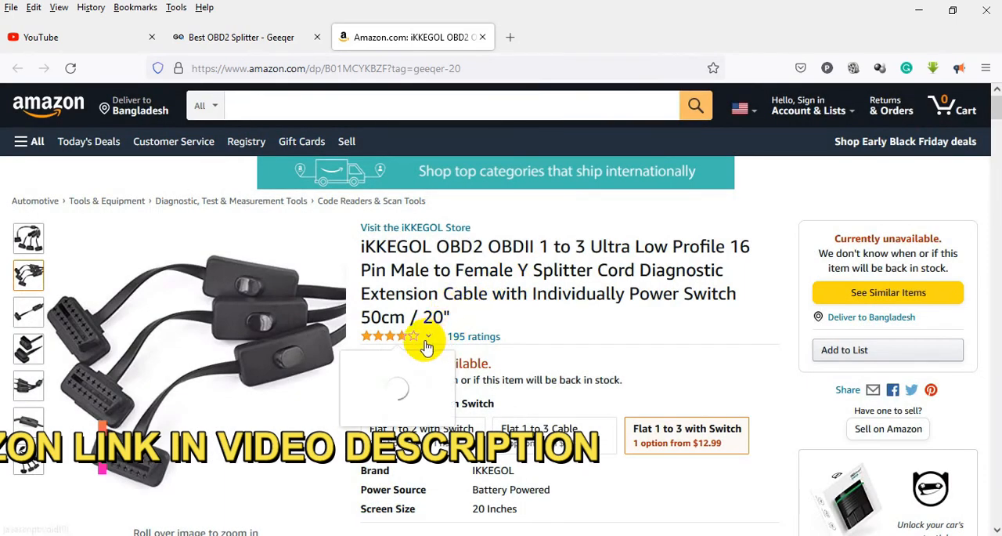
# Scroll the iKKEGOL 1-to-3 splitter page down to the About this item bullets
pyautogui.click(427, 335)
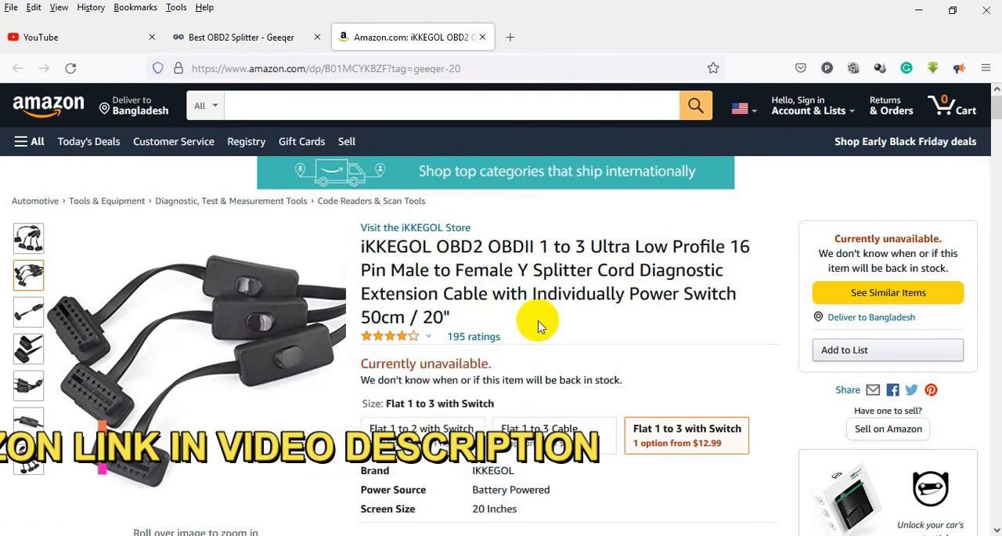
pyautogui.scroll(-3)
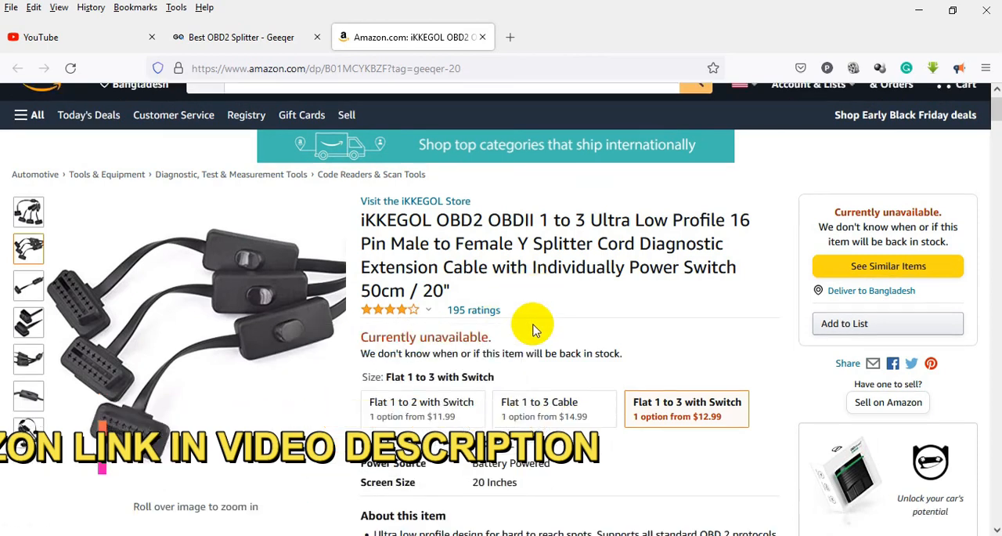
pyautogui.scroll(-3)
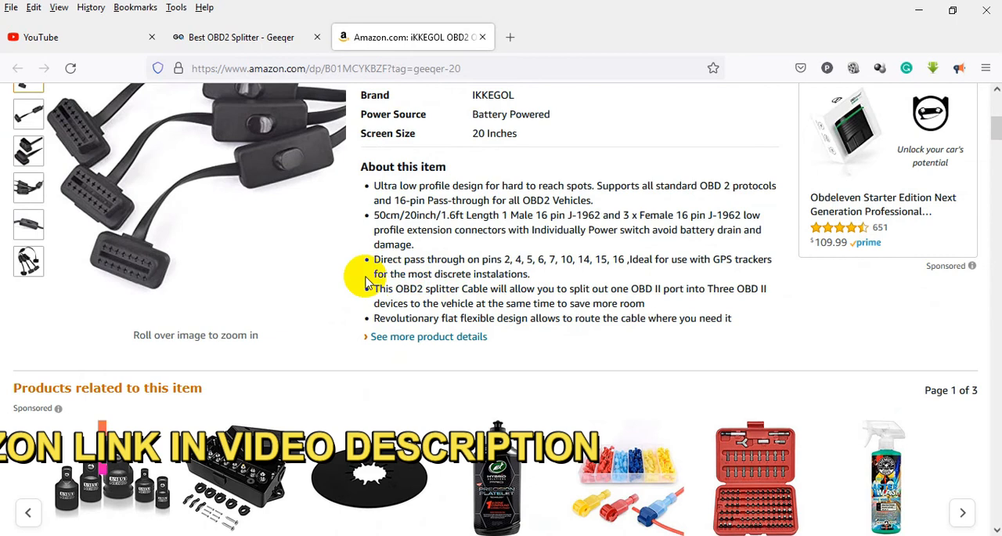
pyautogui.moveTo(717, 281)
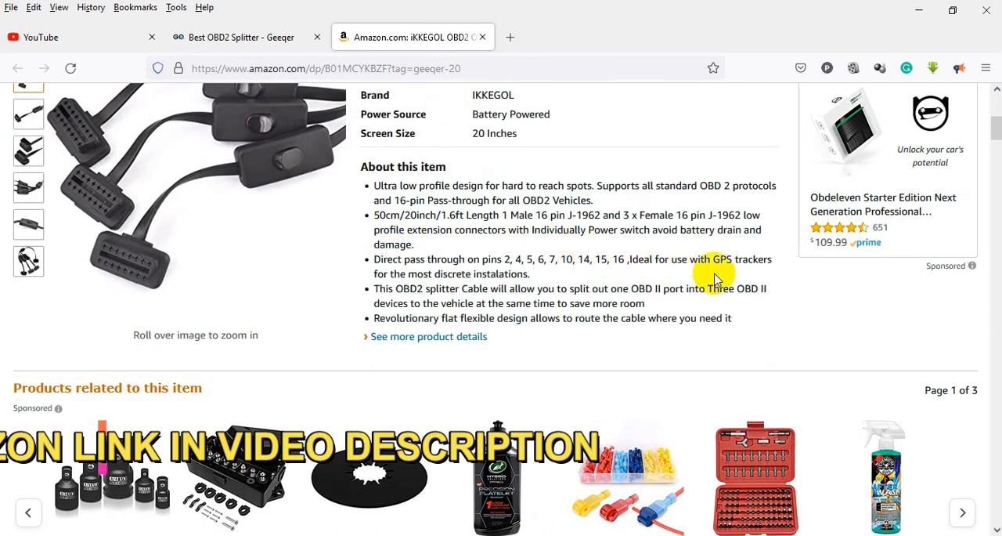
pyautogui.moveTo(593, 301)
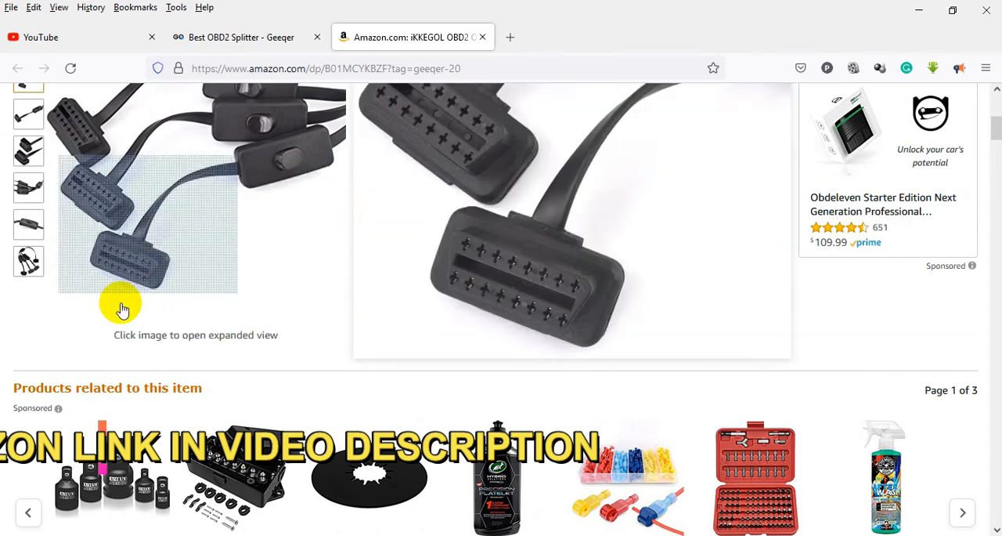
# Scroll to the Product information / Technical Details, then back to the top of the page
pyautogui.scroll(-3)
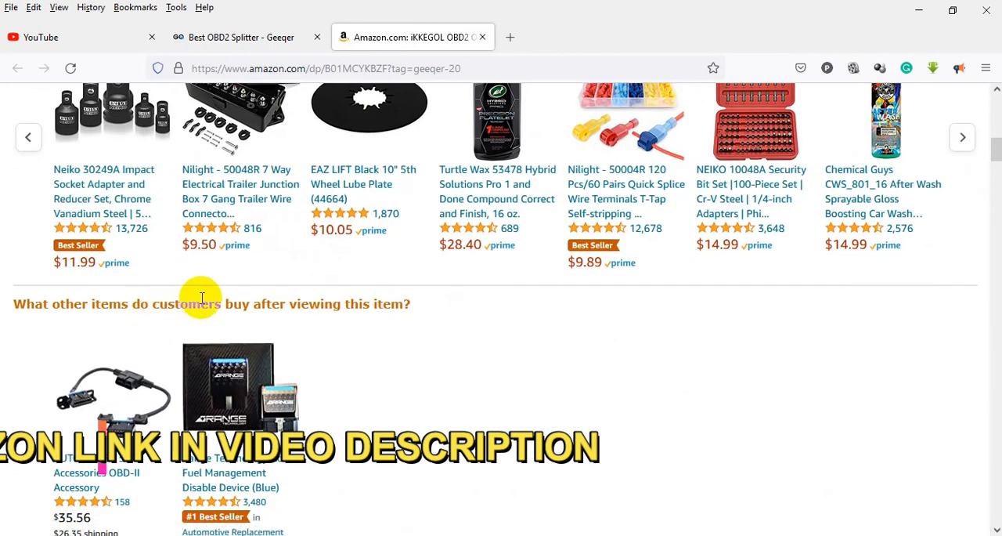
pyautogui.scroll(-3)
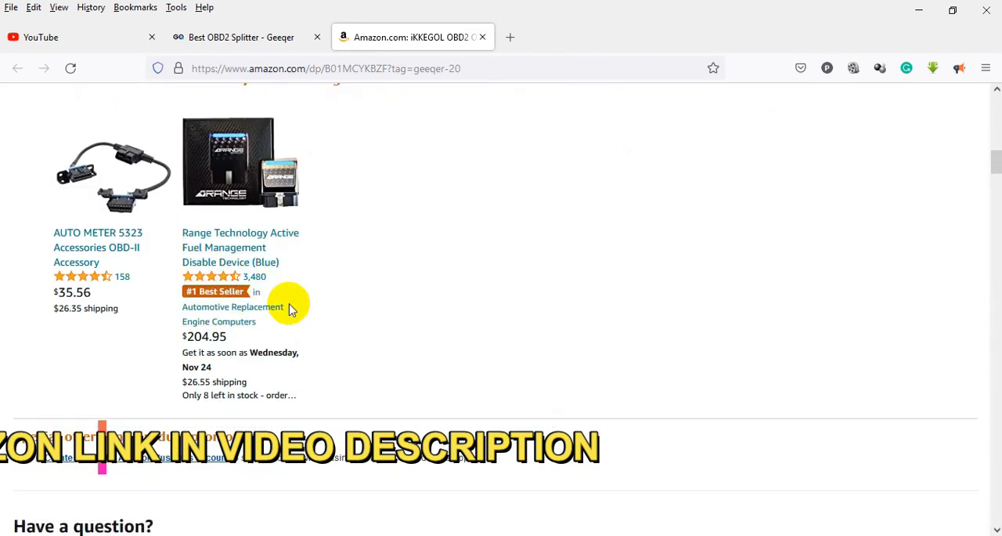
pyautogui.scroll(3)
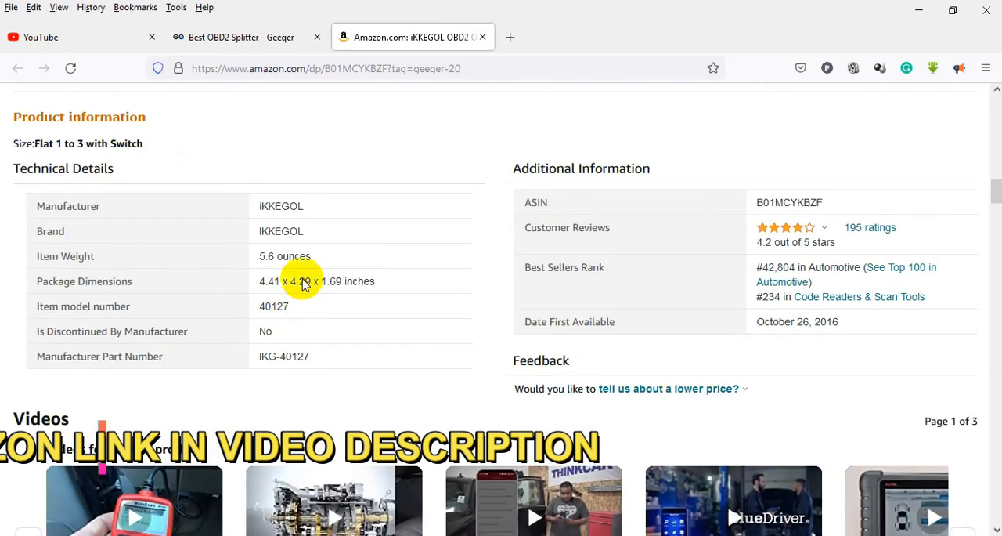
pyautogui.moveTo(357, 282)
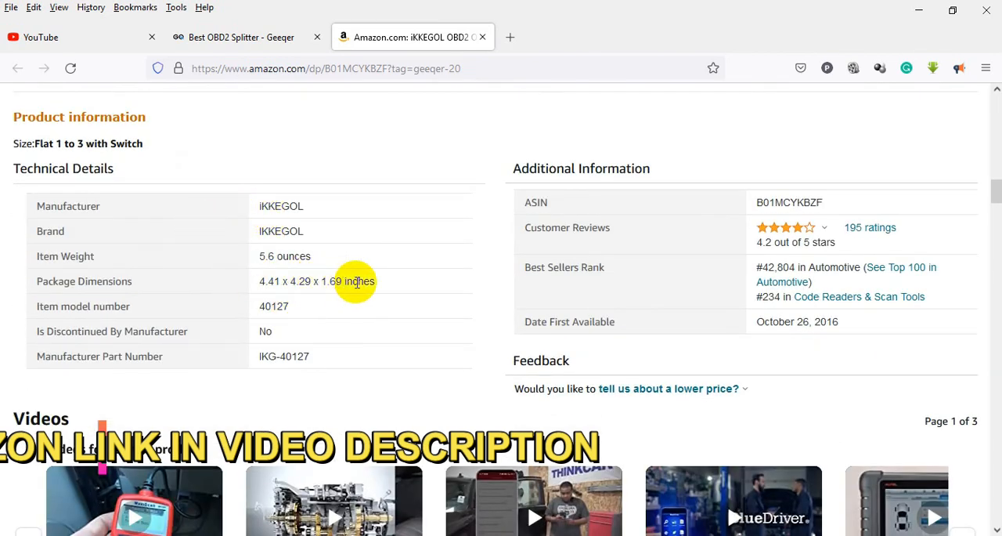
pyautogui.moveTo(611, 274)
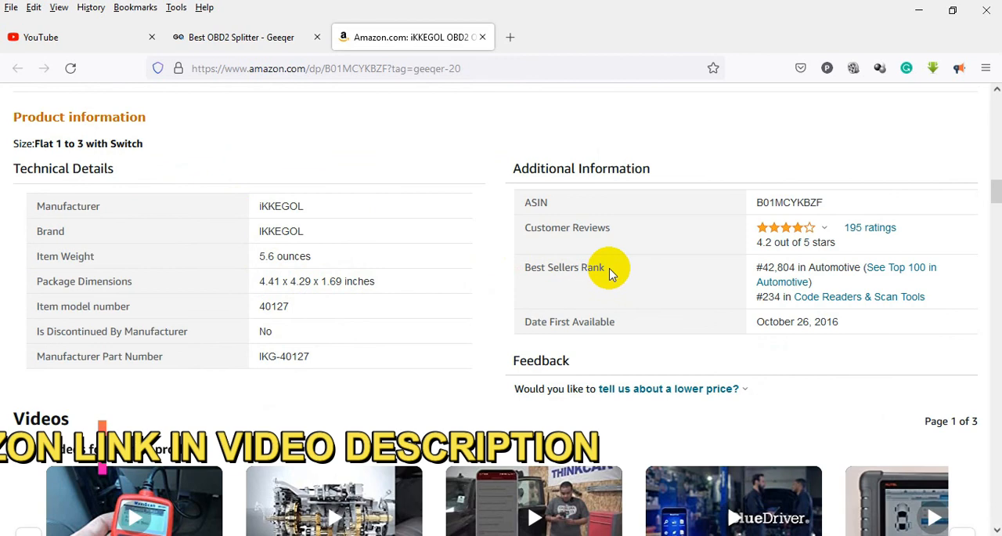
pyautogui.moveTo(266, 285)
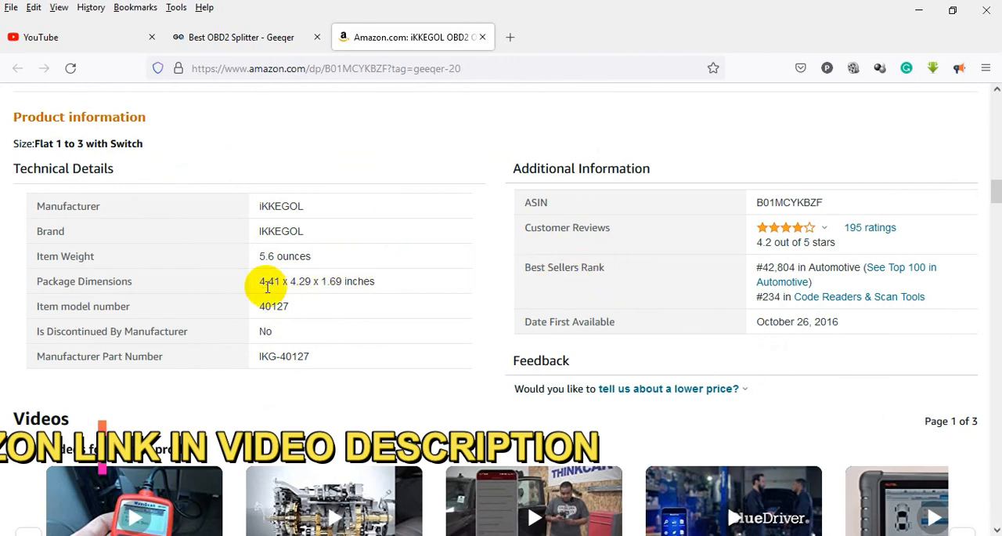
pyautogui.scroll(3)
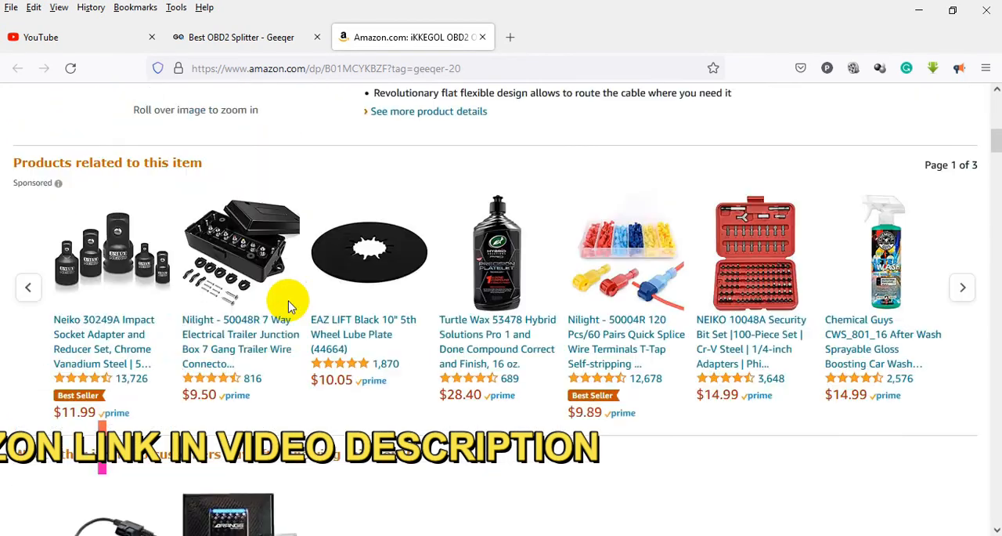
pyautogui.scroll(3)
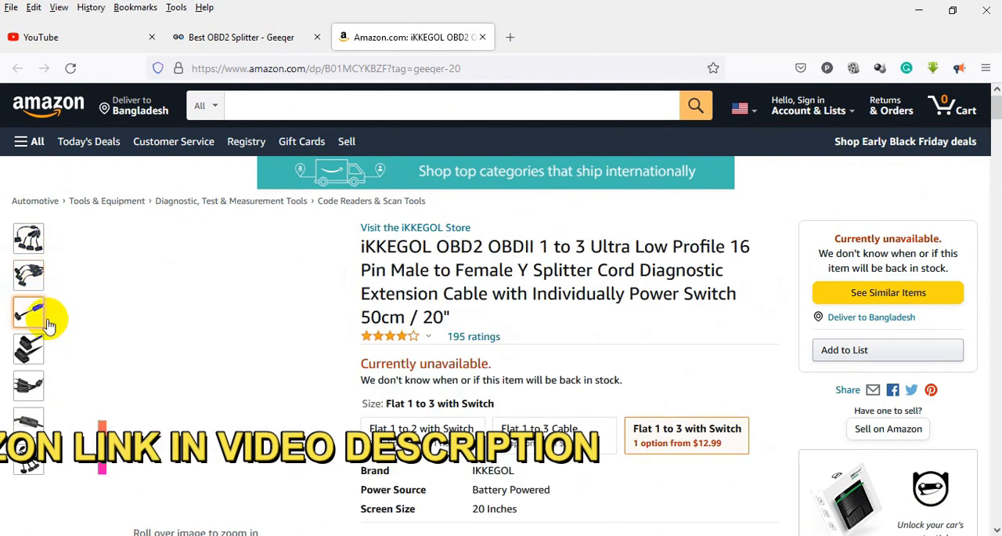